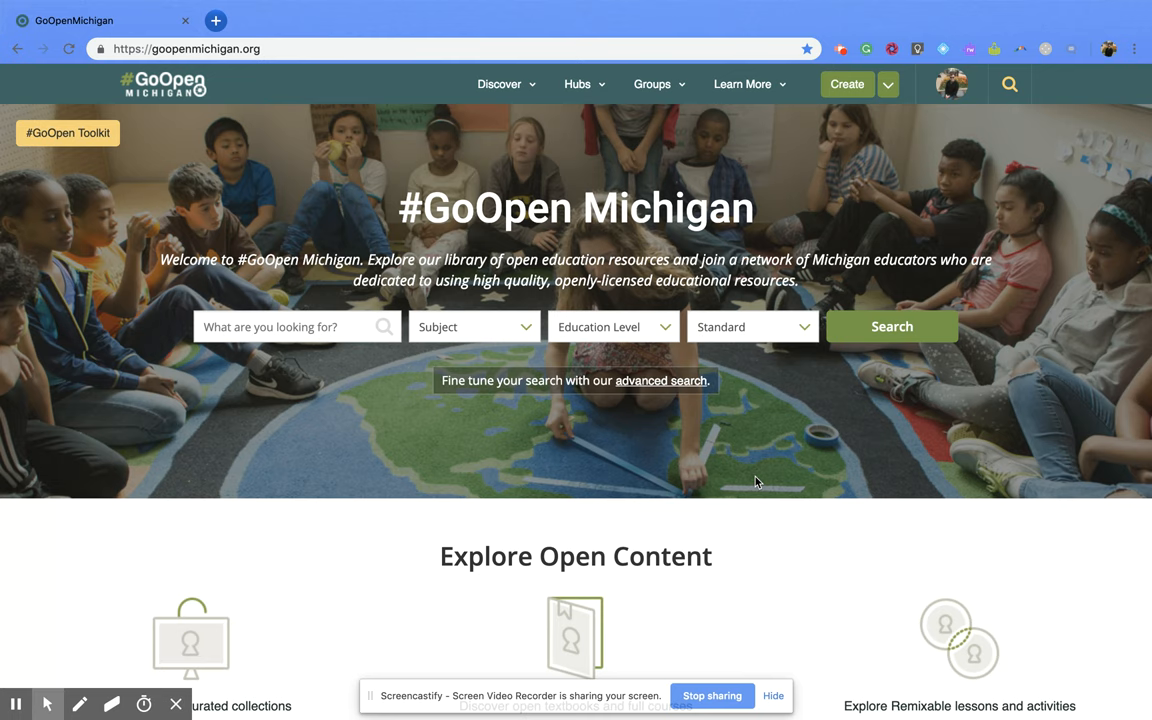
mouse_move(932, 374)
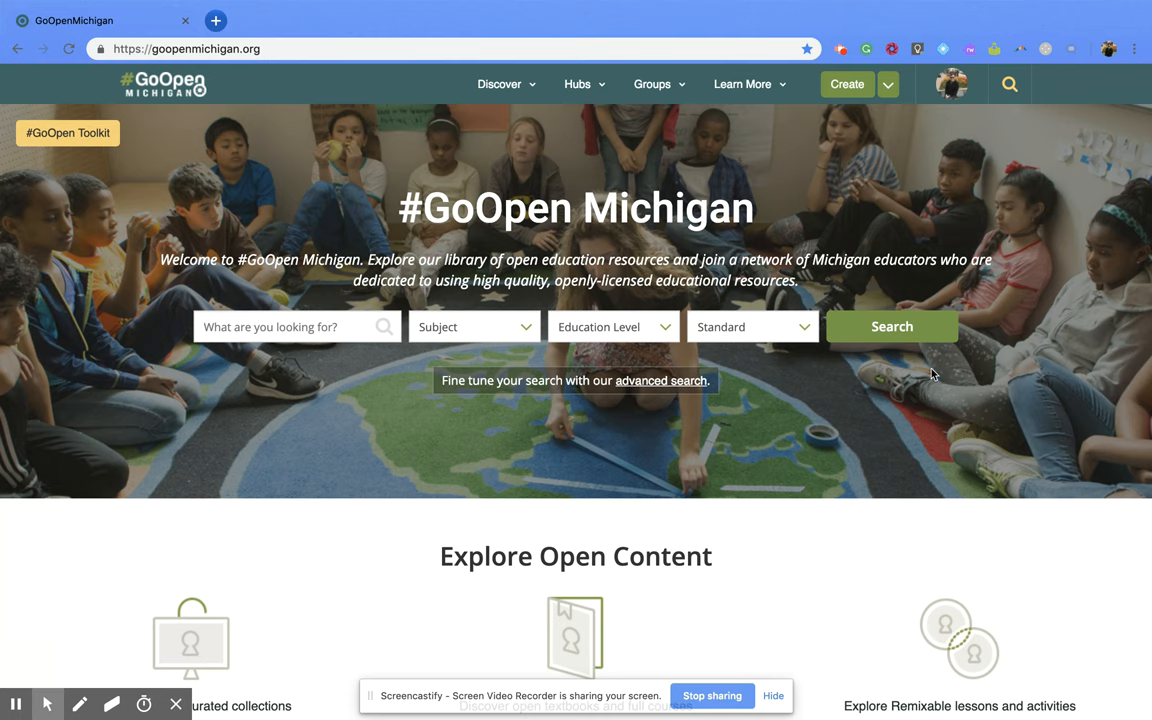
mouse_move(1000, 152)
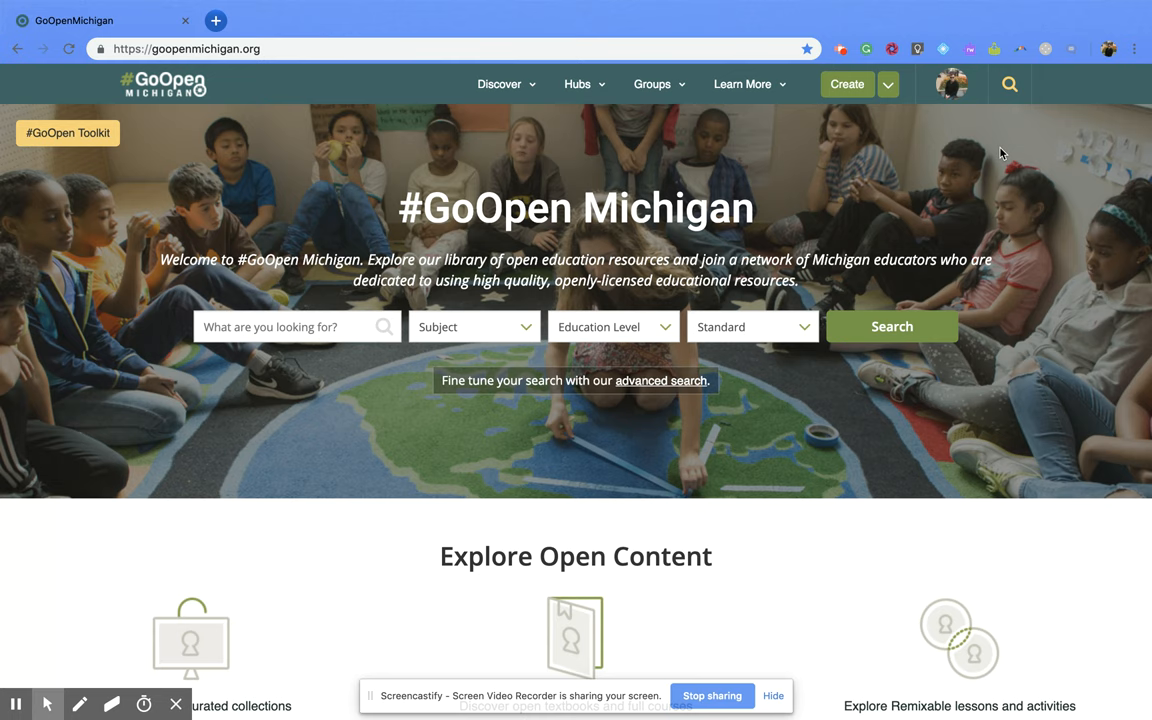
Go to the Advanced Search page from the home page search bar.
left_click(1008, 84)
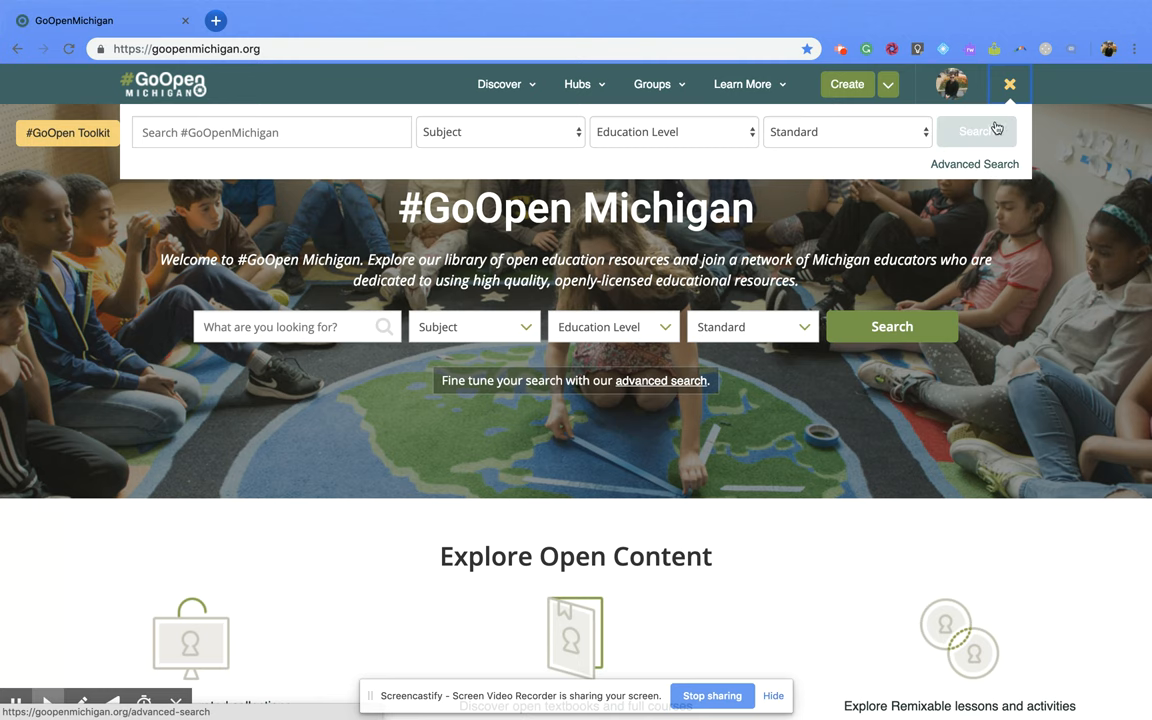
left_click(1008, 84)
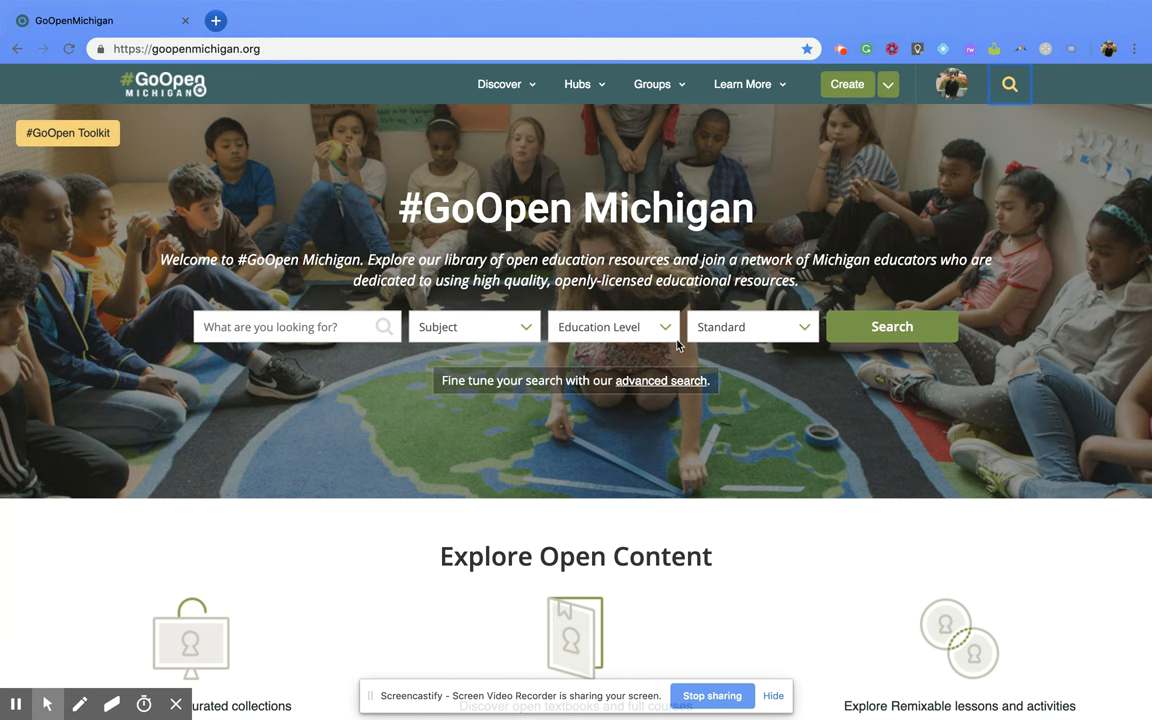
mouse_move(604, 396)
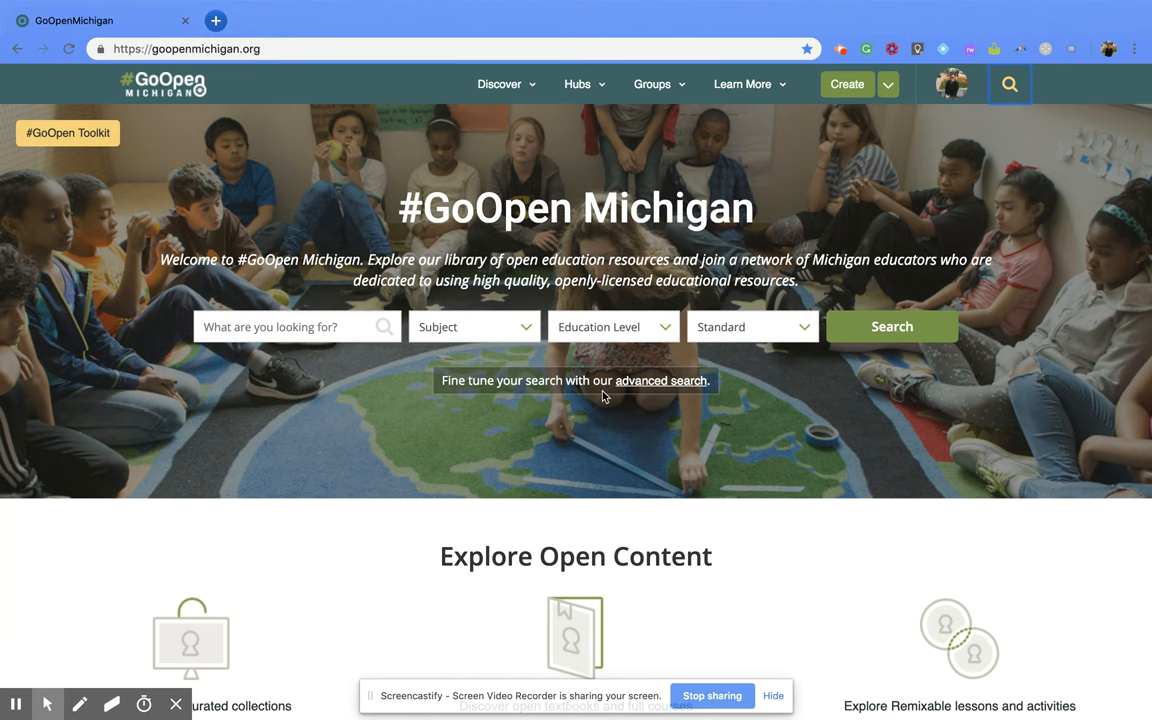
mouse_move(660, 384)
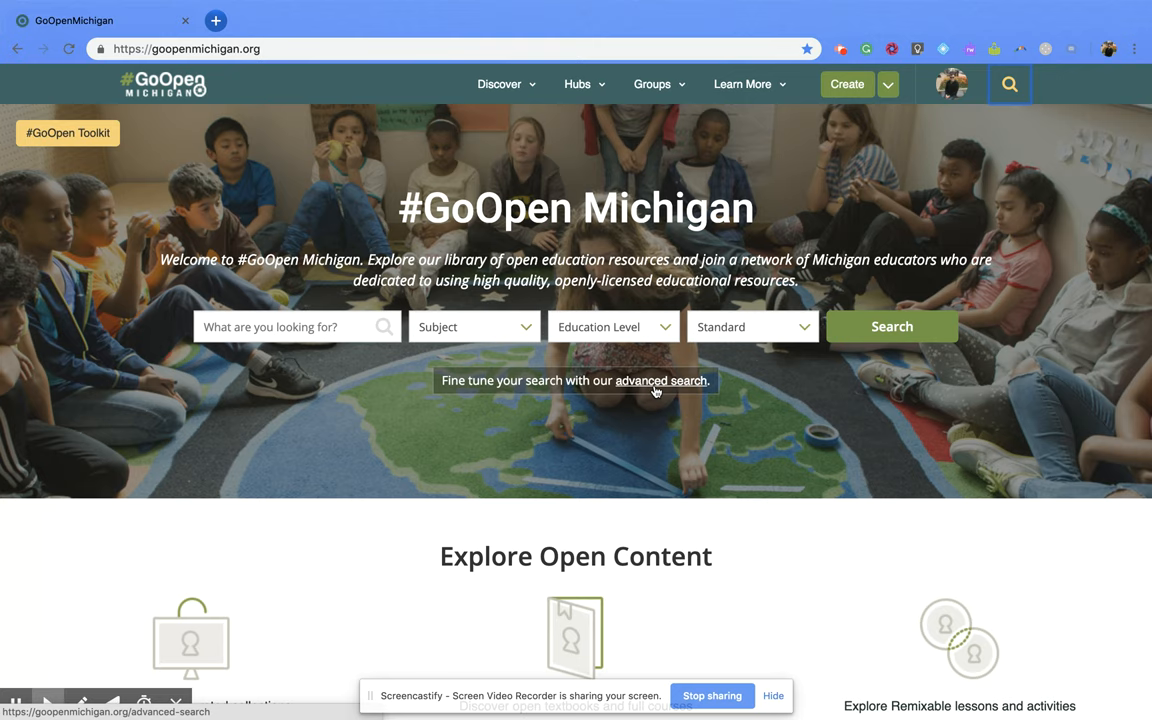
left_click(660, 380)
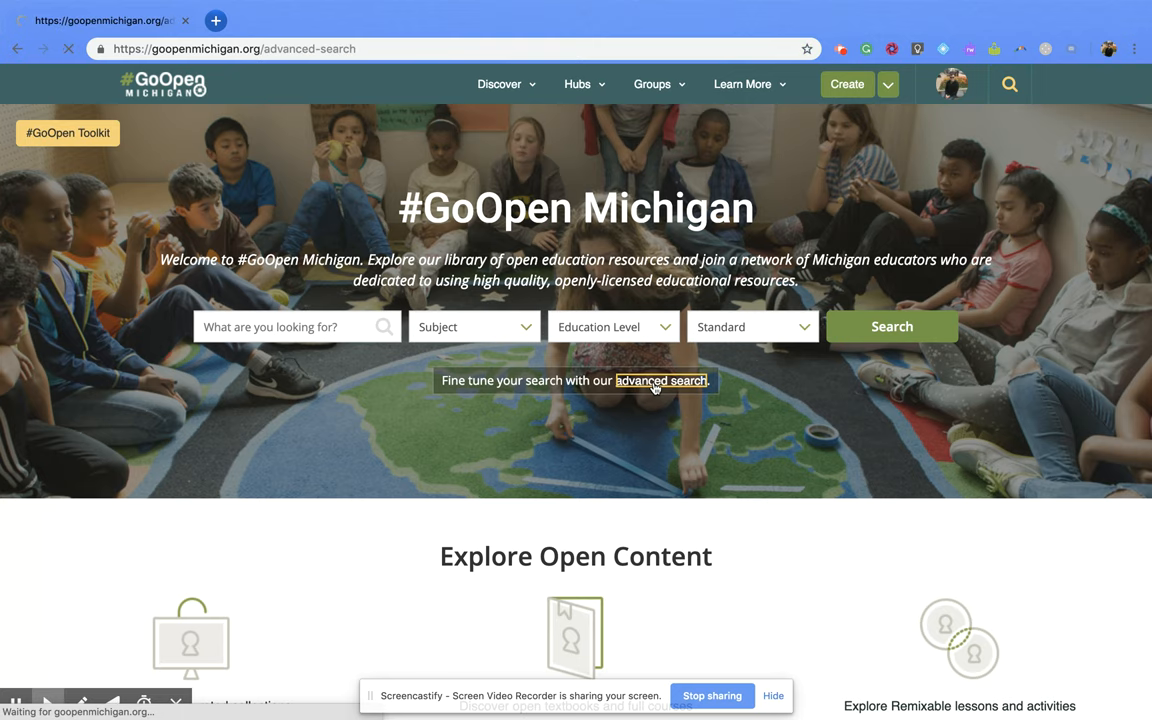
left_click(660, 380)
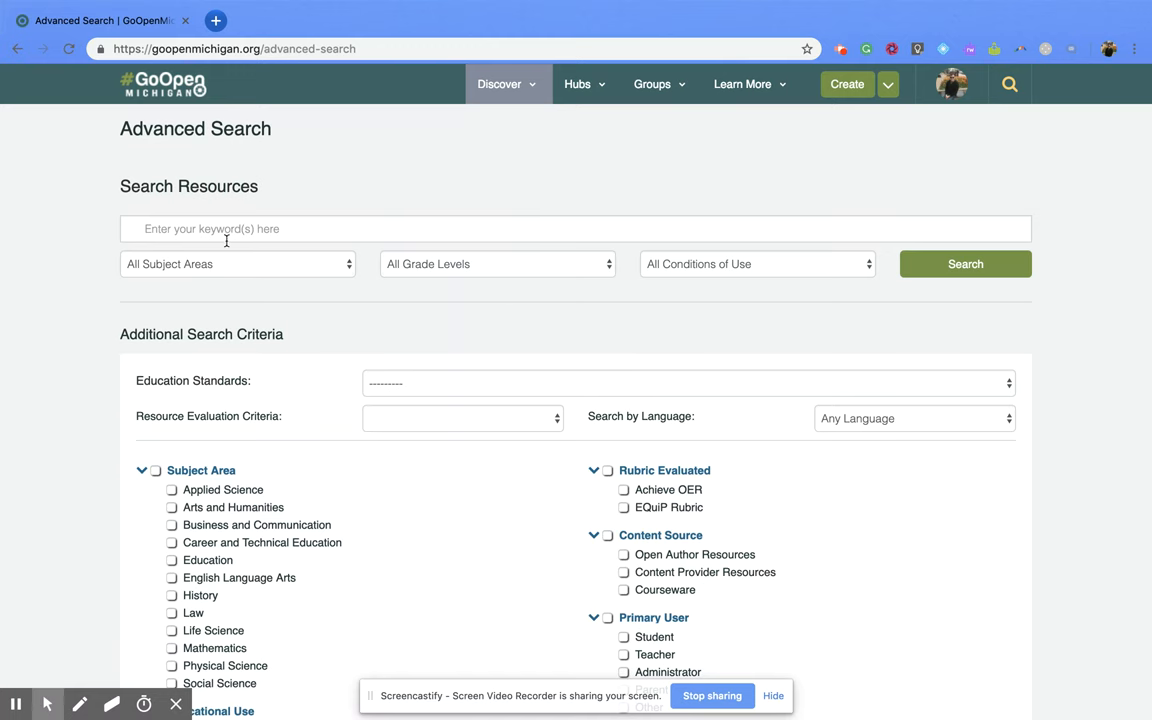
Enter 'Point of view' as the keyword, keeping All Conditions of Use.
left_click(576, 228)
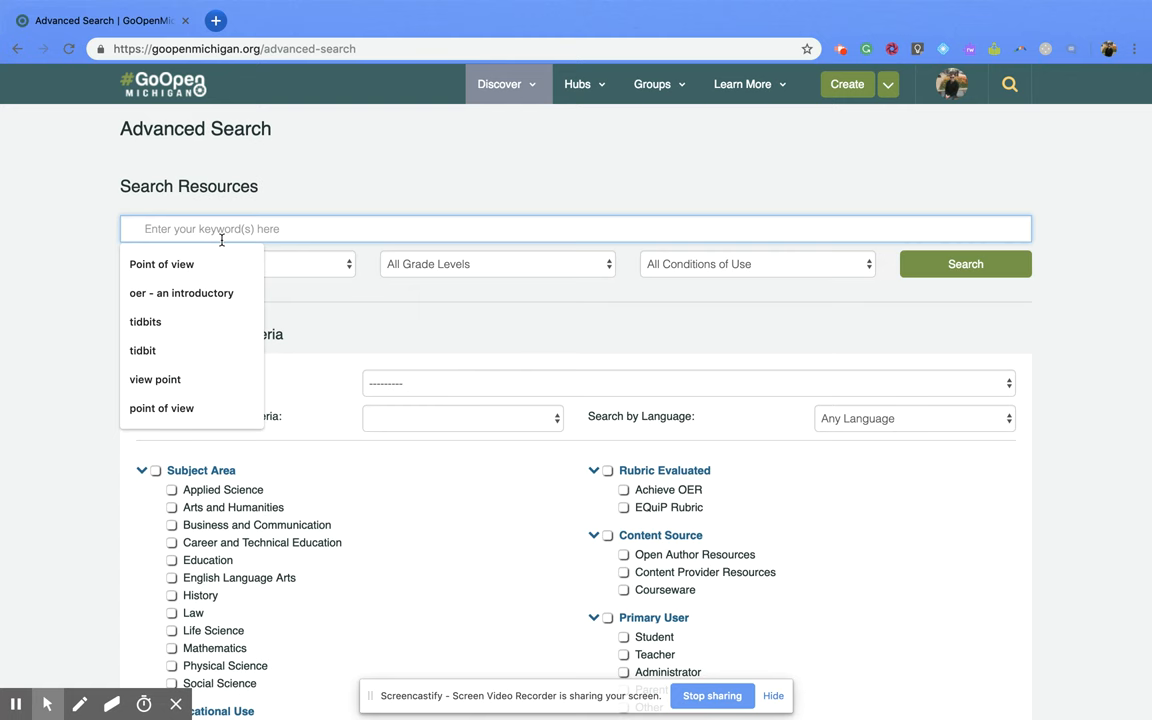
type("Point of view")
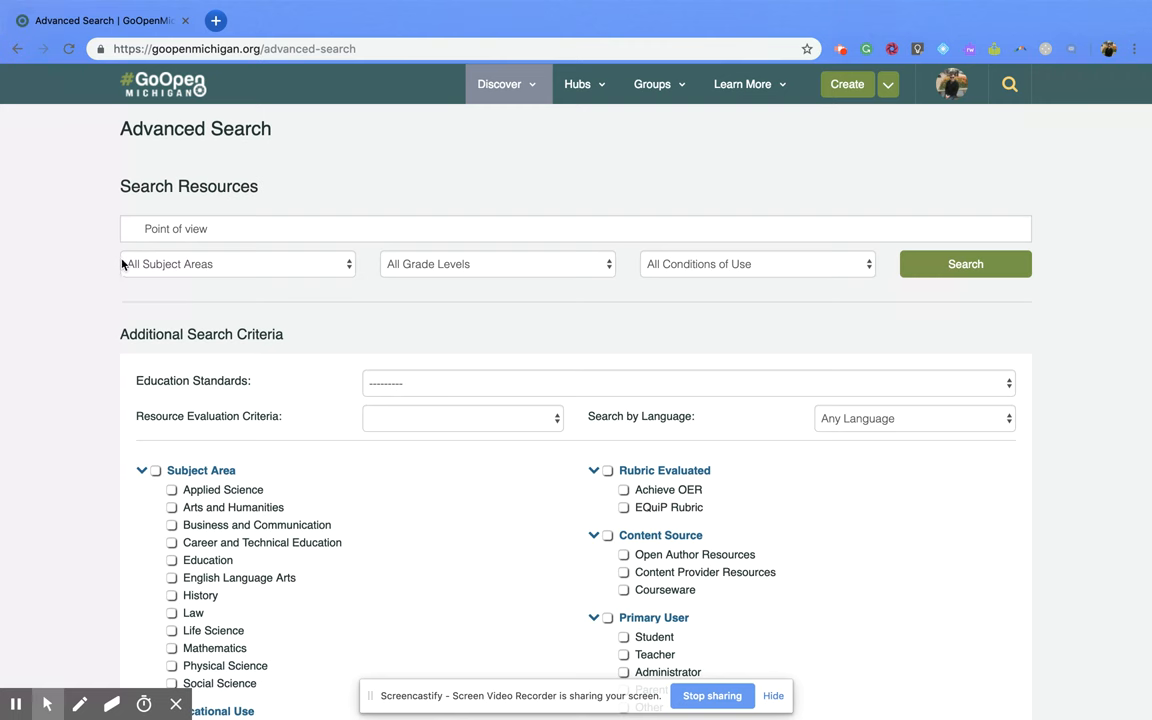
mouse_move(216, 280)
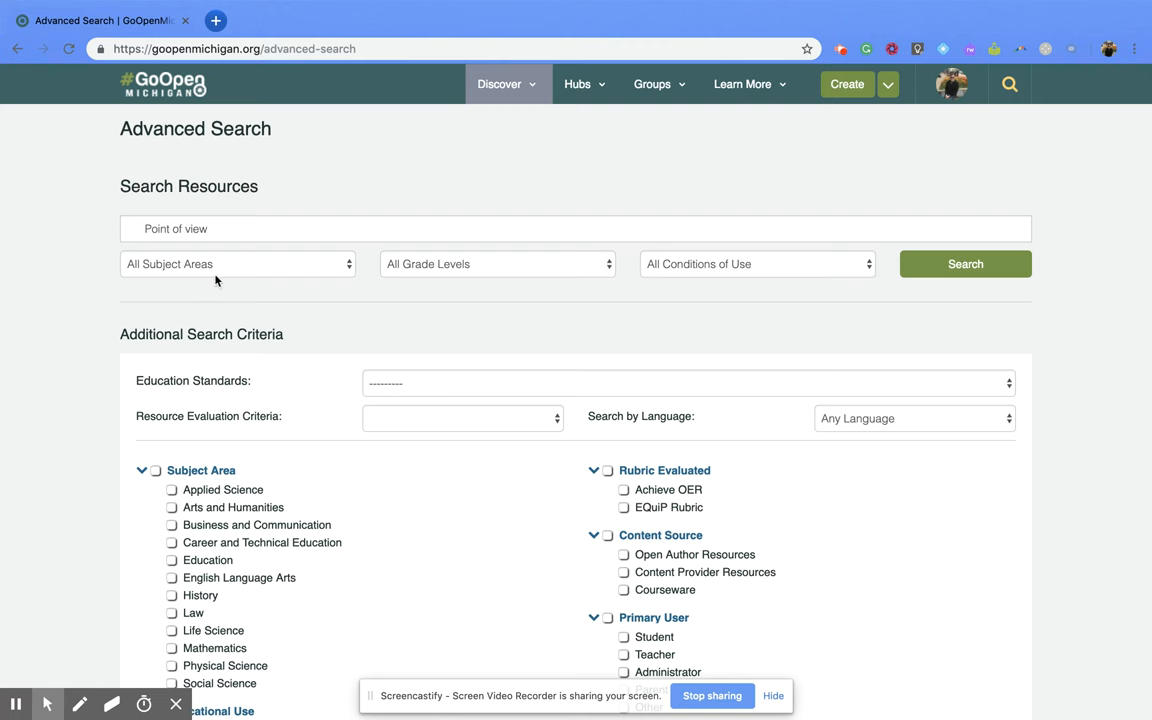
mouse_move(326, 280)
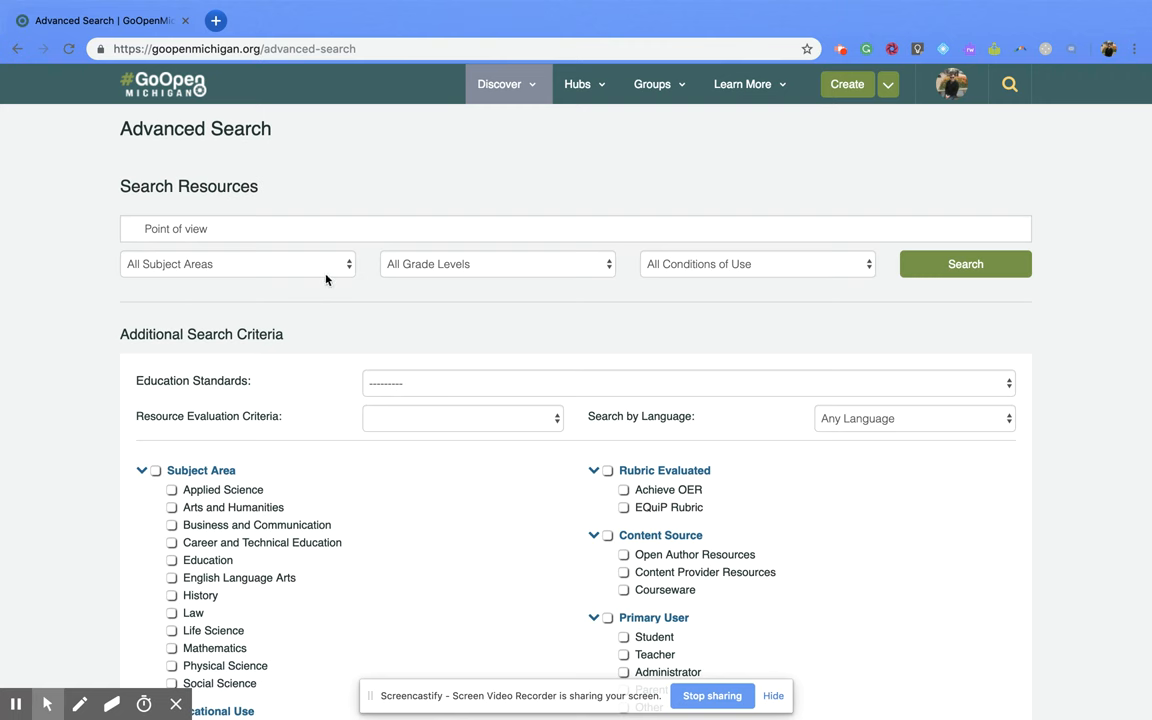
mouse_move(488, 268)
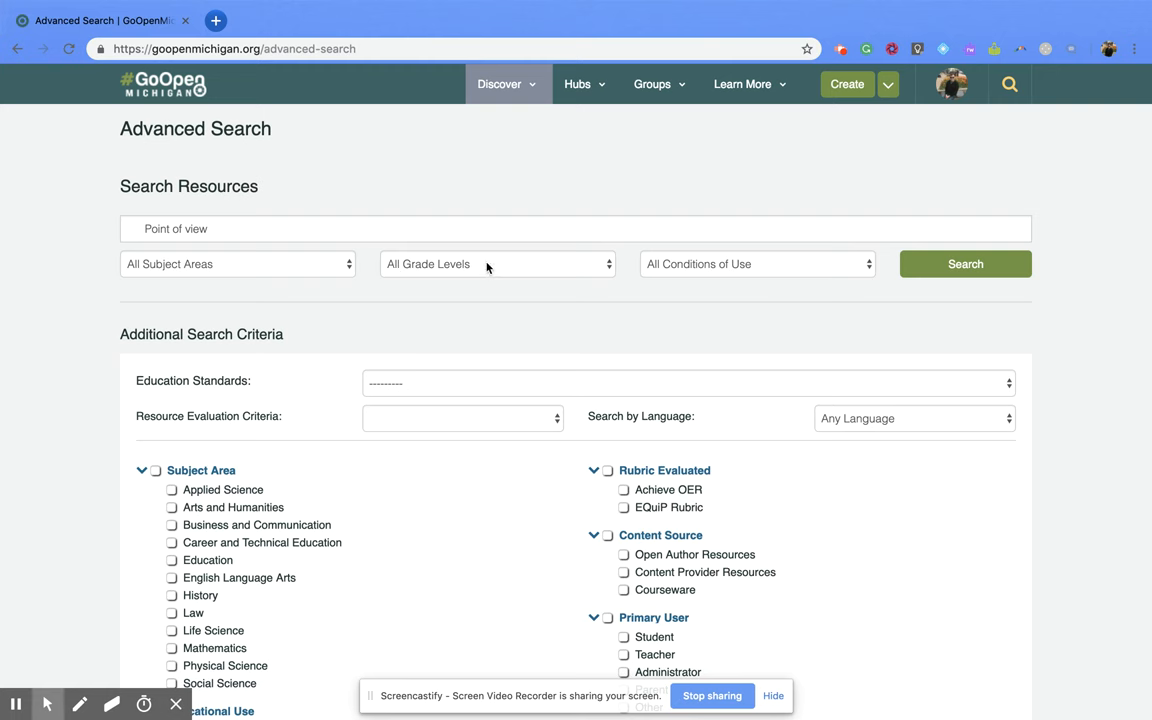
left_click(756, 264)
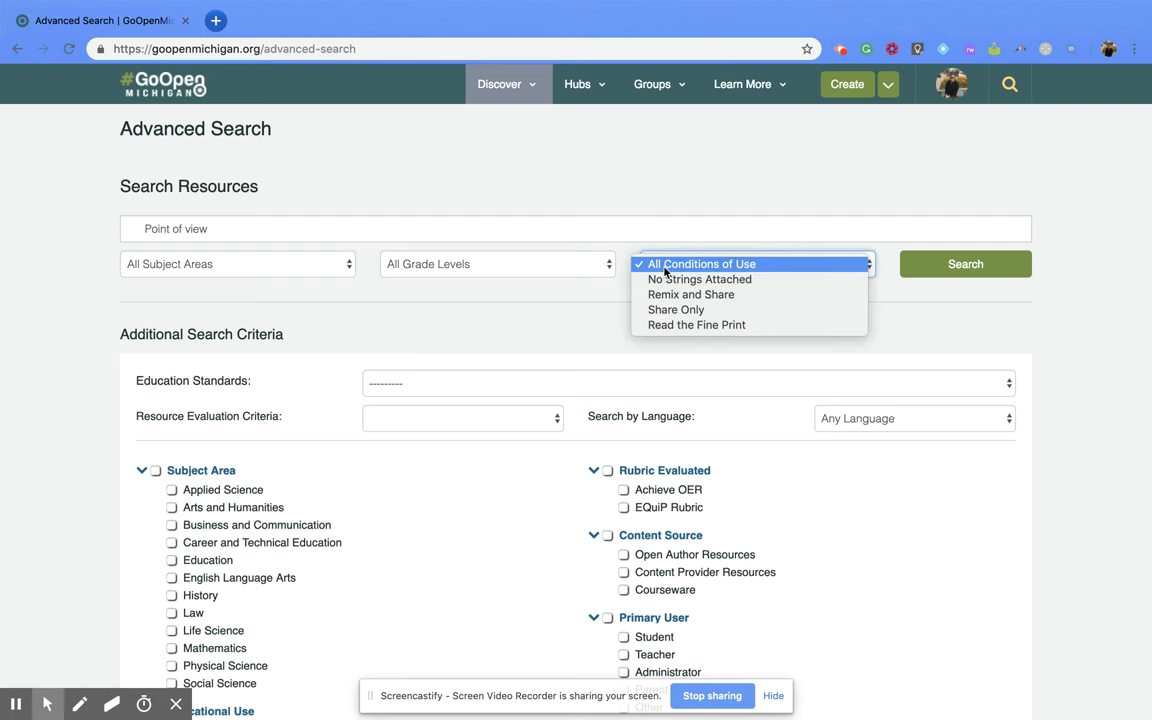
mouse_move(676, 308)
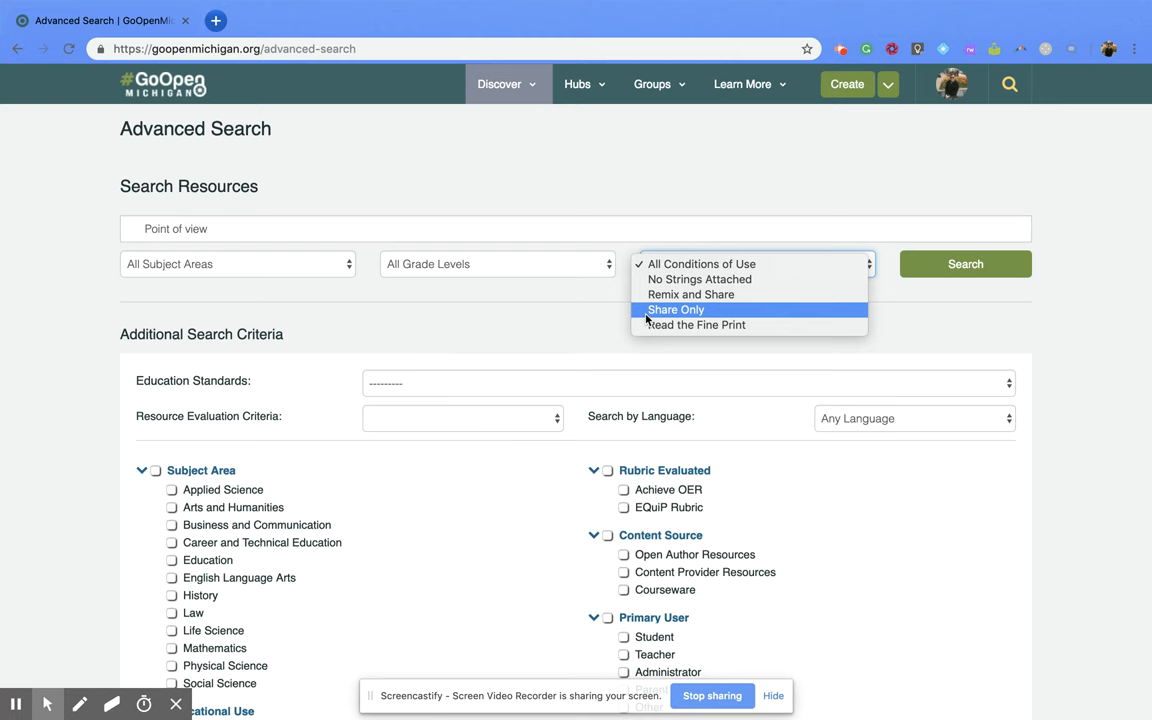
mouse_move(756, 280)
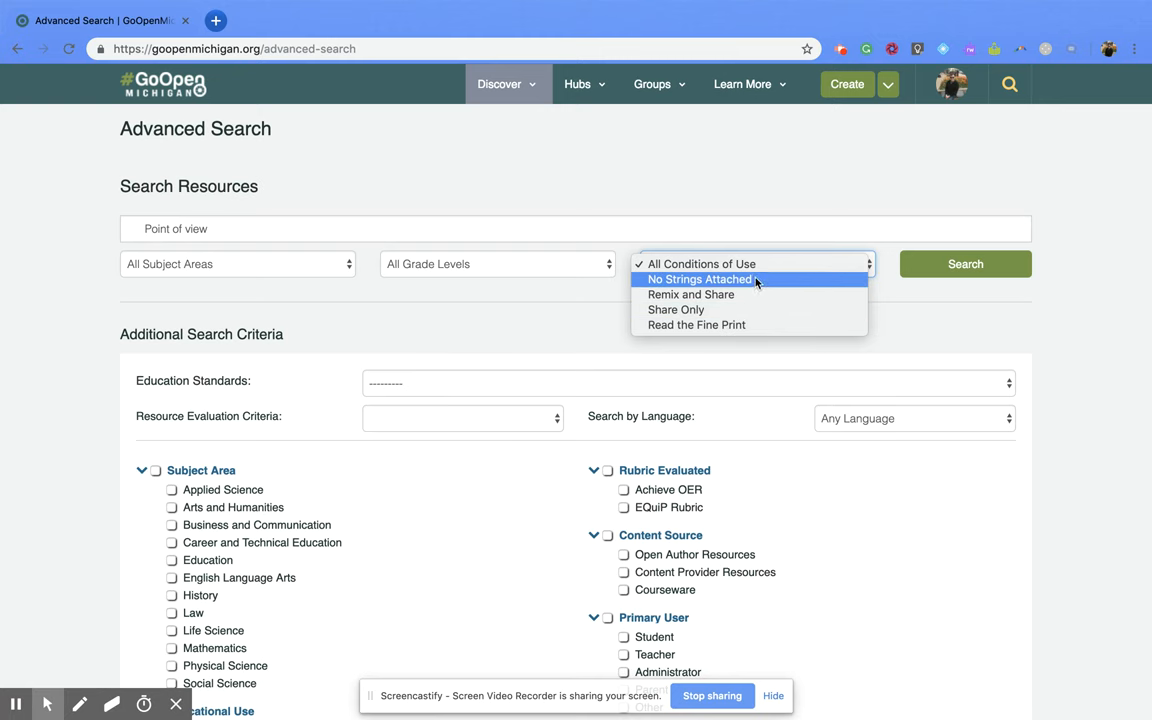
left_click(758, 264)
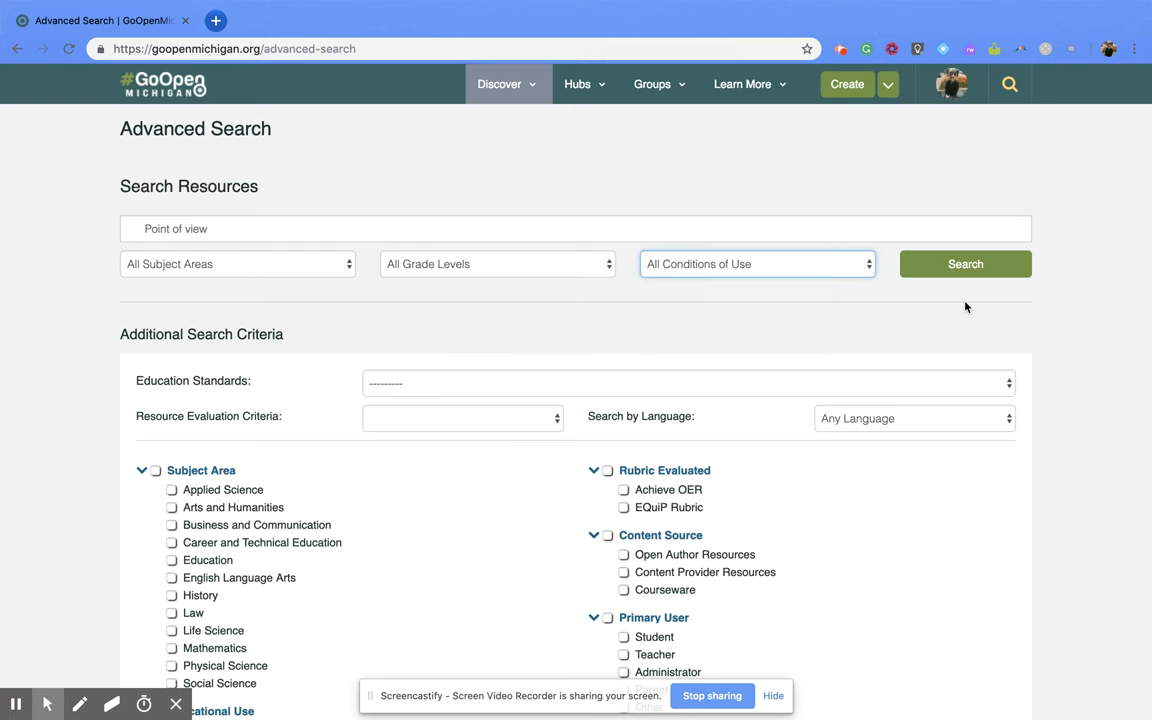
Filter by Michigan State ELA Standards at Grade 4.
scroll("down", 3)
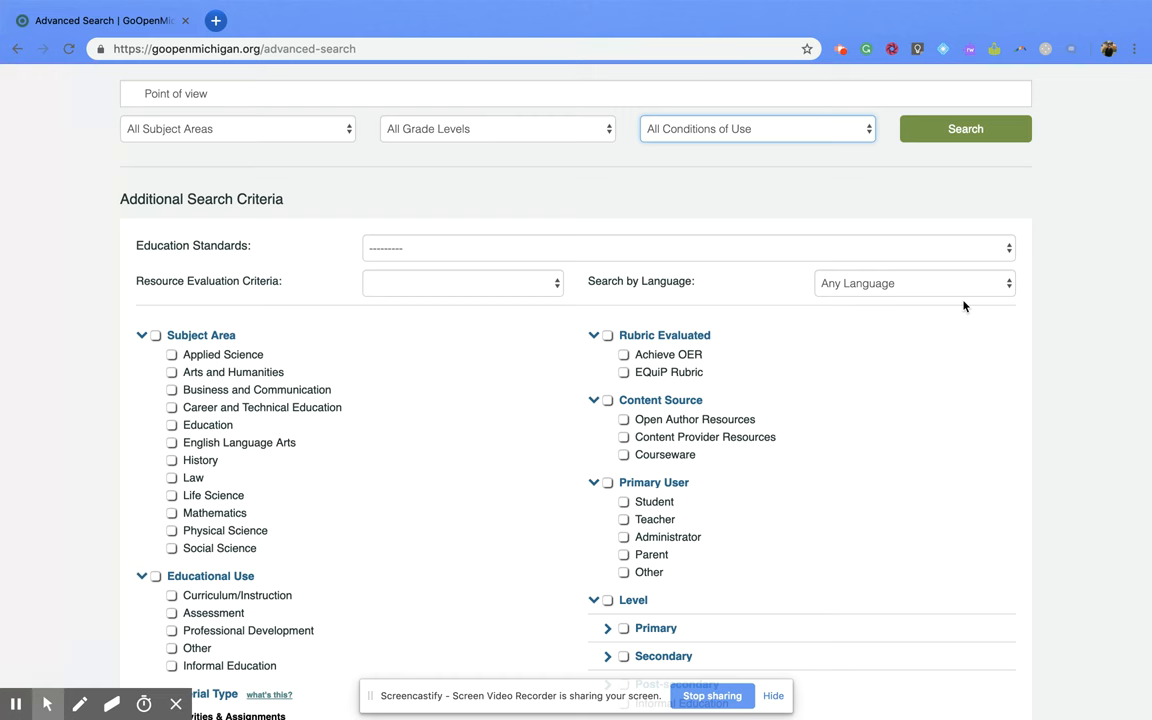
mouse_move(952, 294)
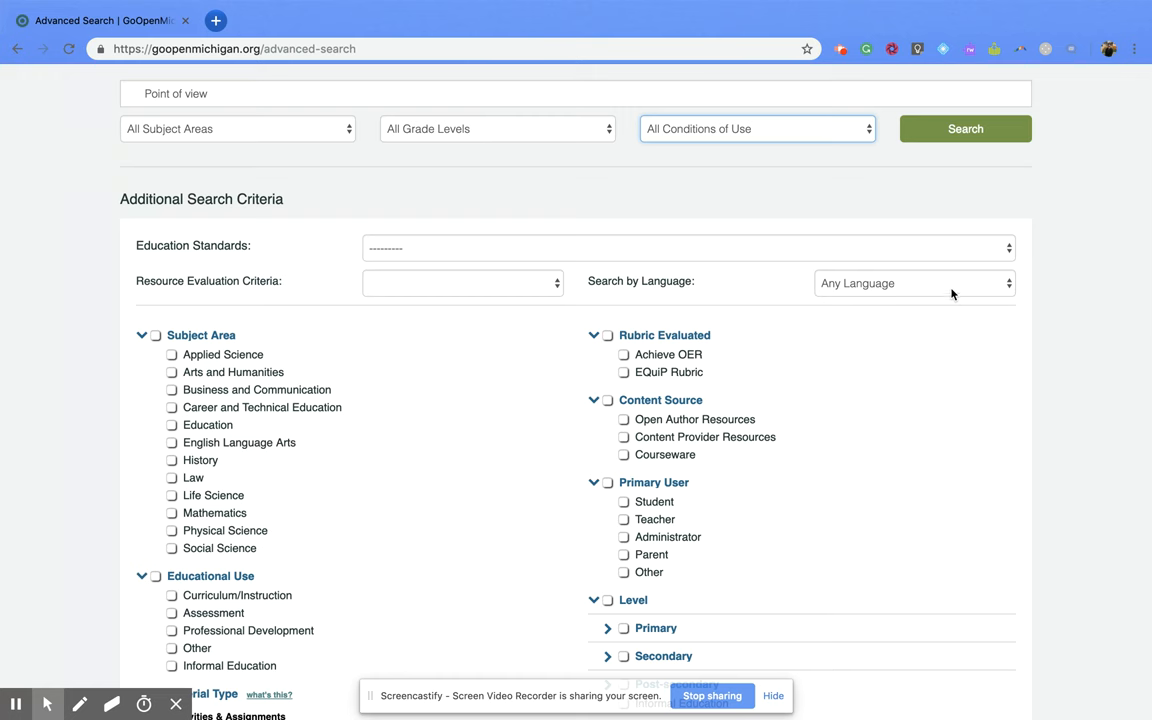
left_click(688, 248)
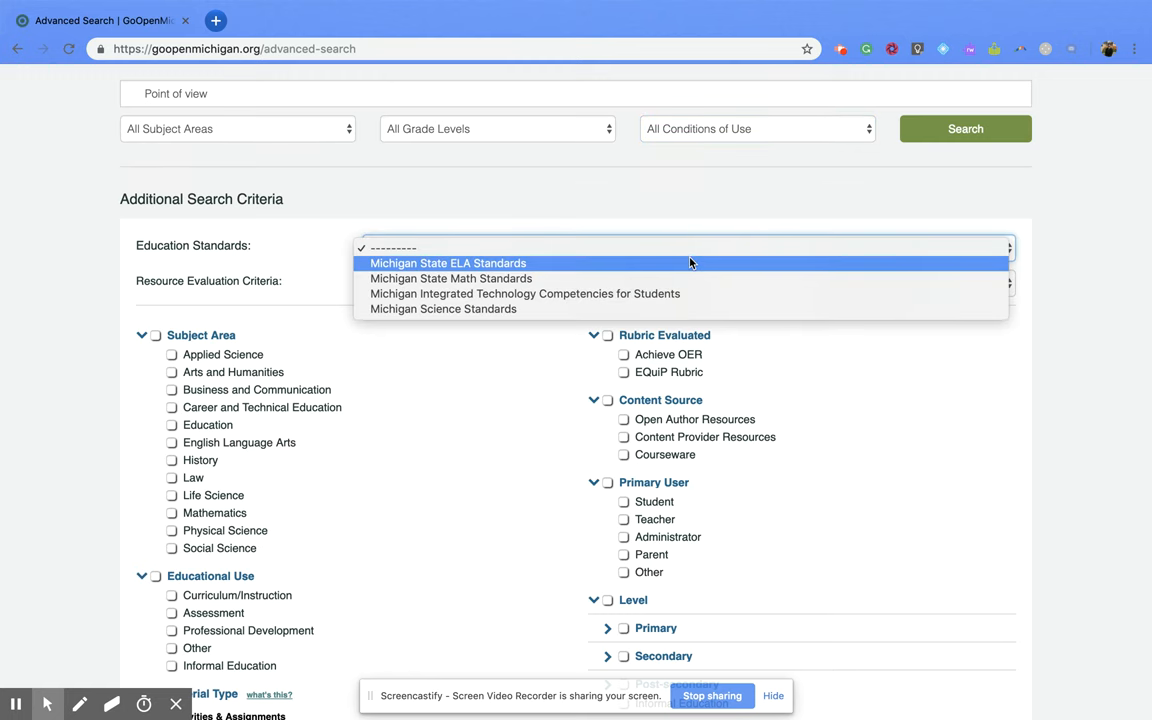
left_click(448, 264)
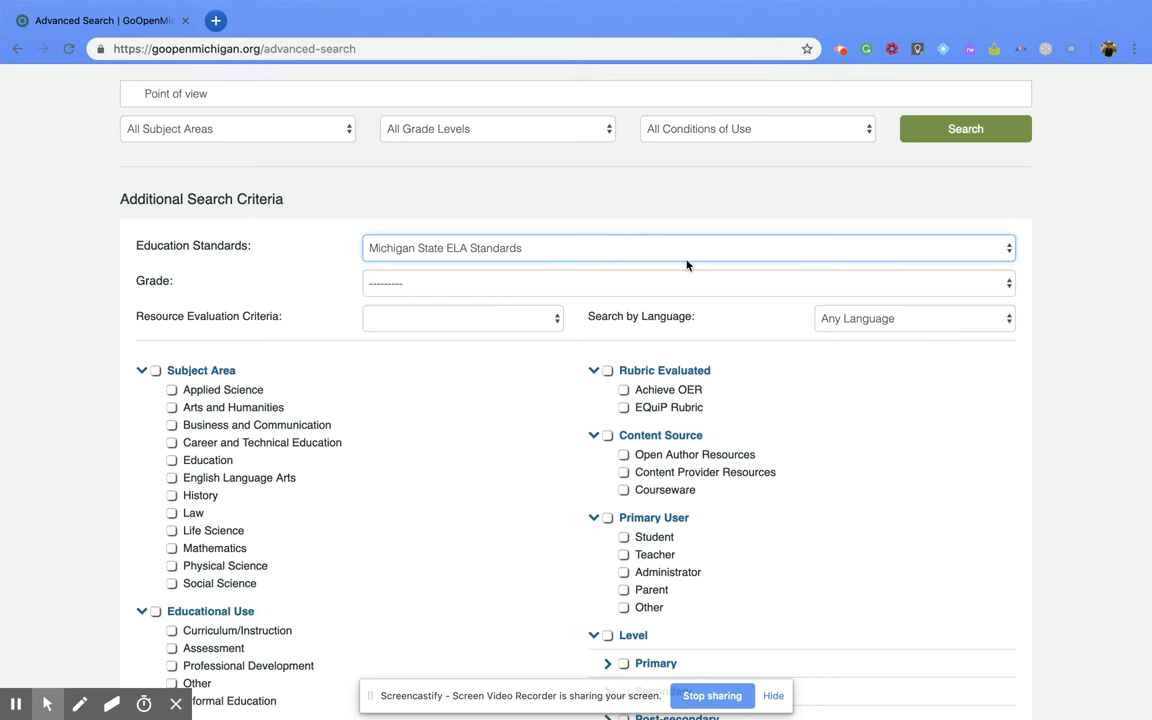
mouse_move(680, 292)
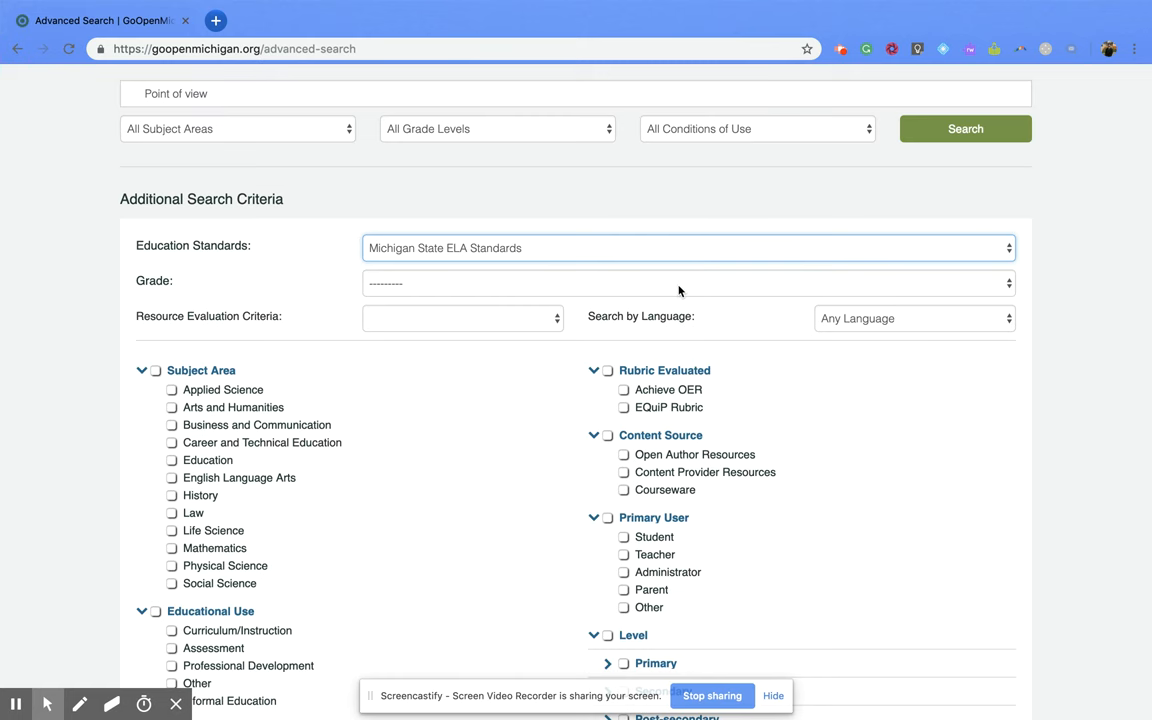
left_click(688, 282)
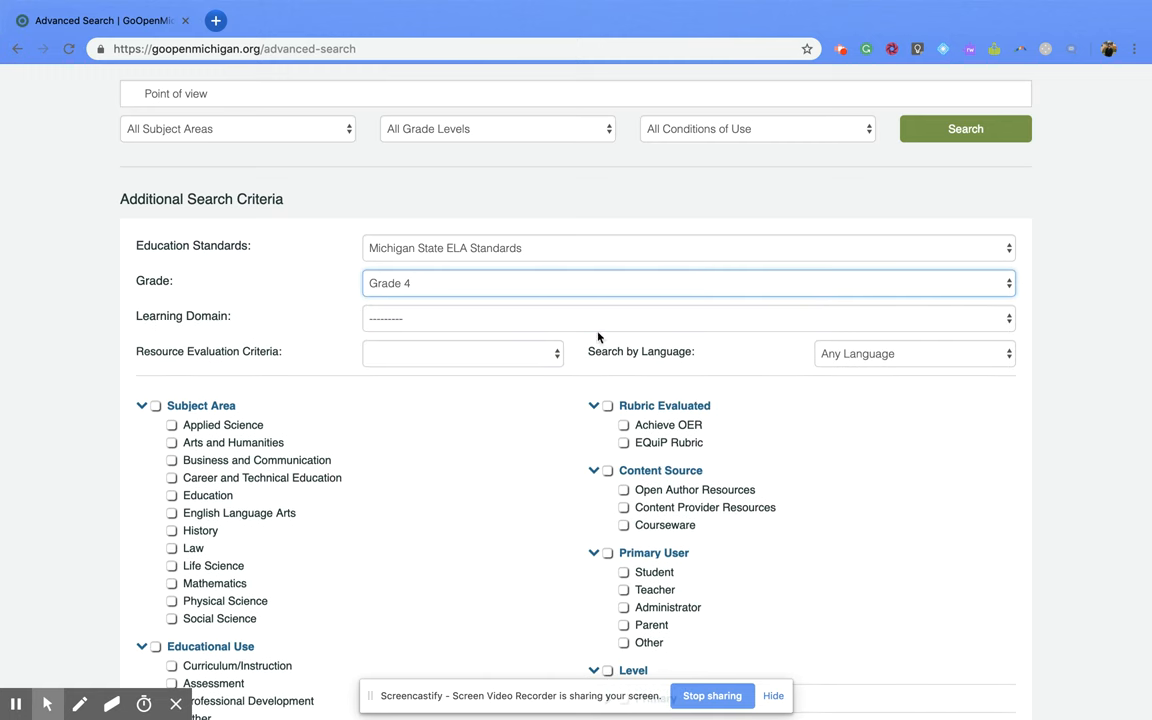
Set the domain to Reading for Literature and the alignment tag to MI.ELA-Literacy.RL.4.6.
left_click(686, 318)
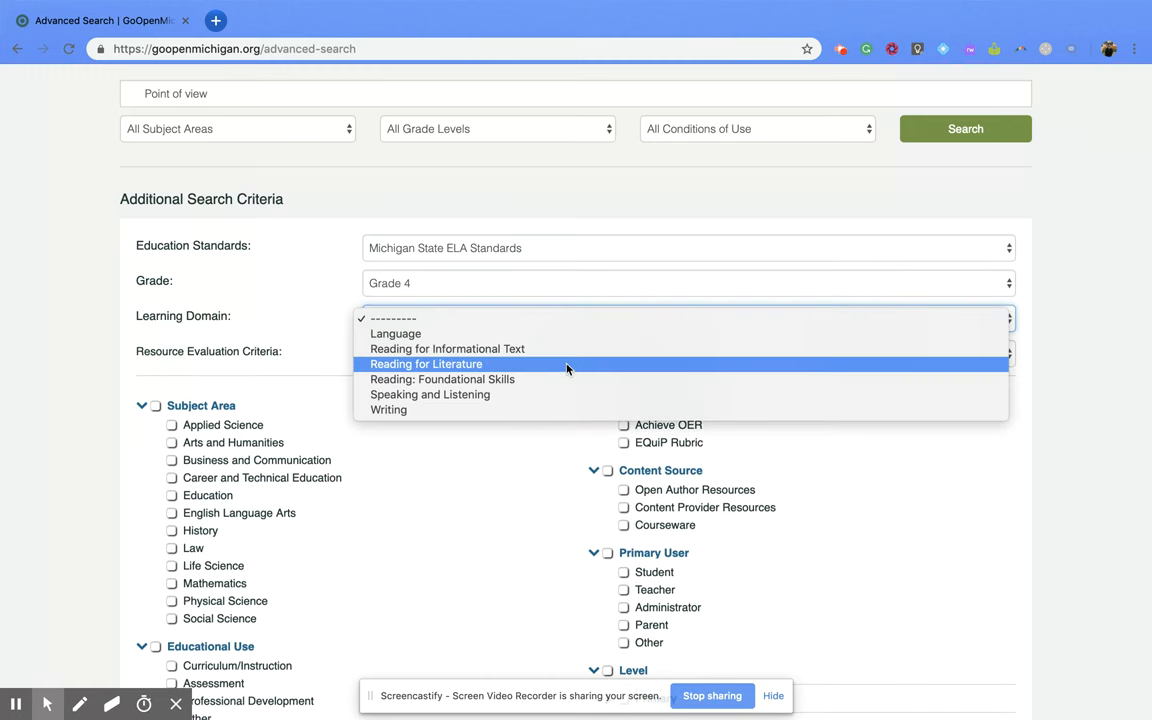
left_click(426, 364)
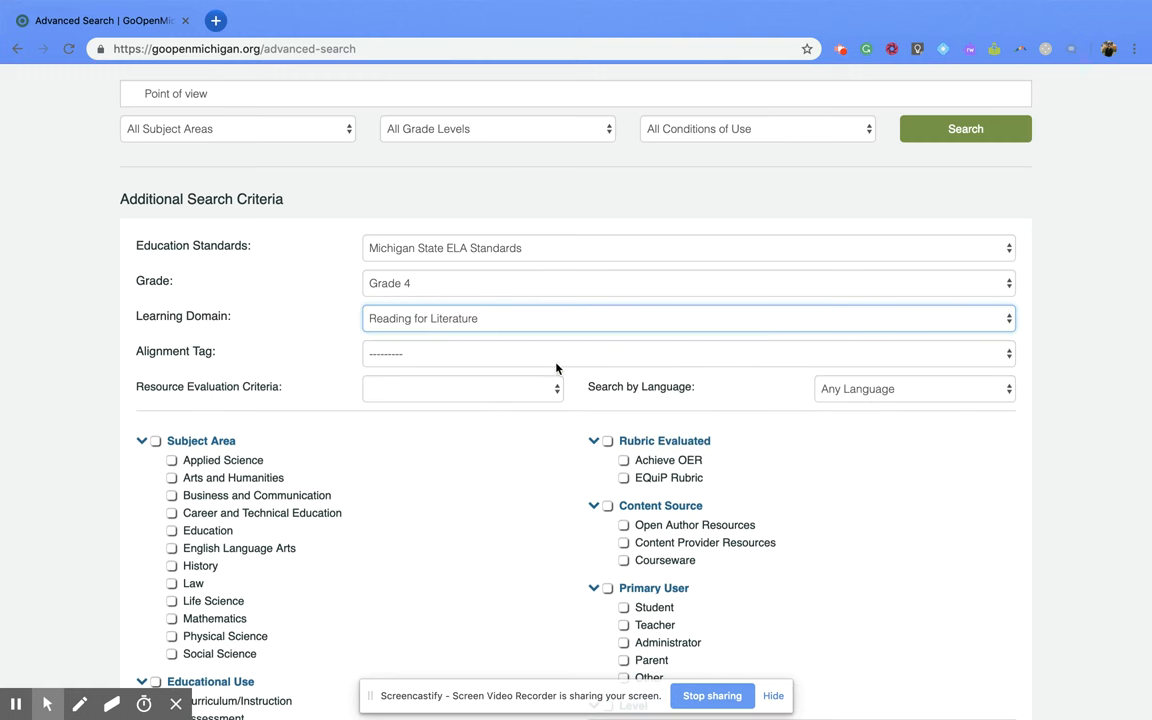
left_click(688, 352)
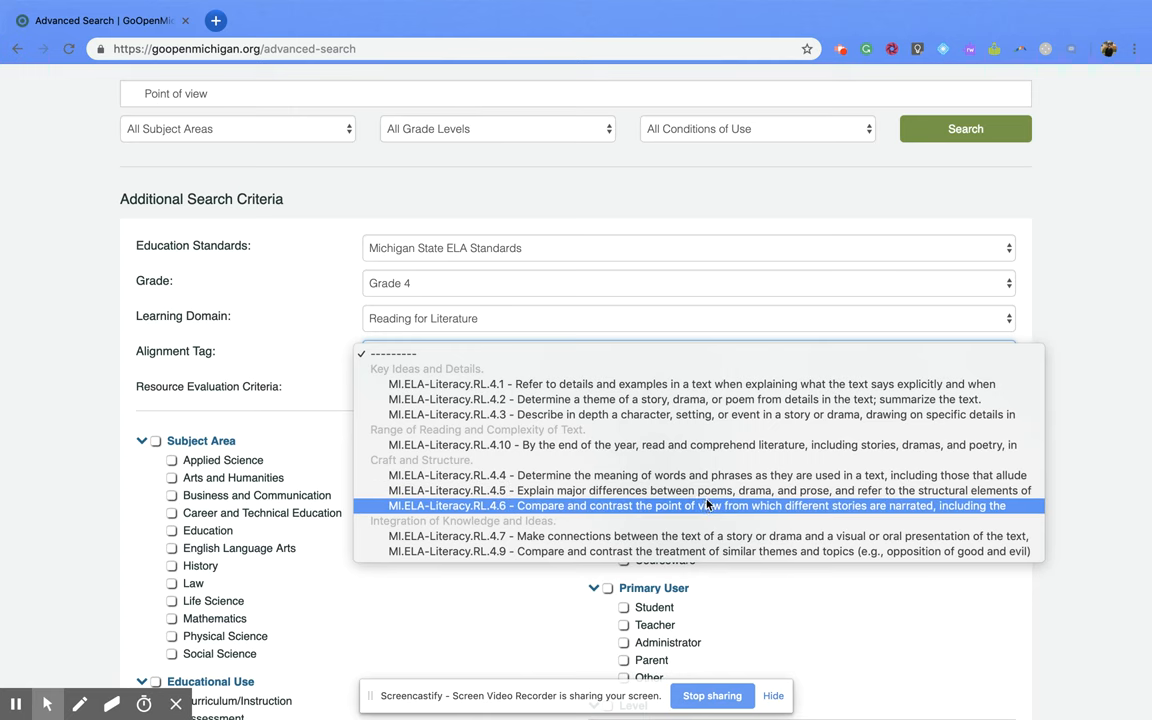
left_click(696, 504)
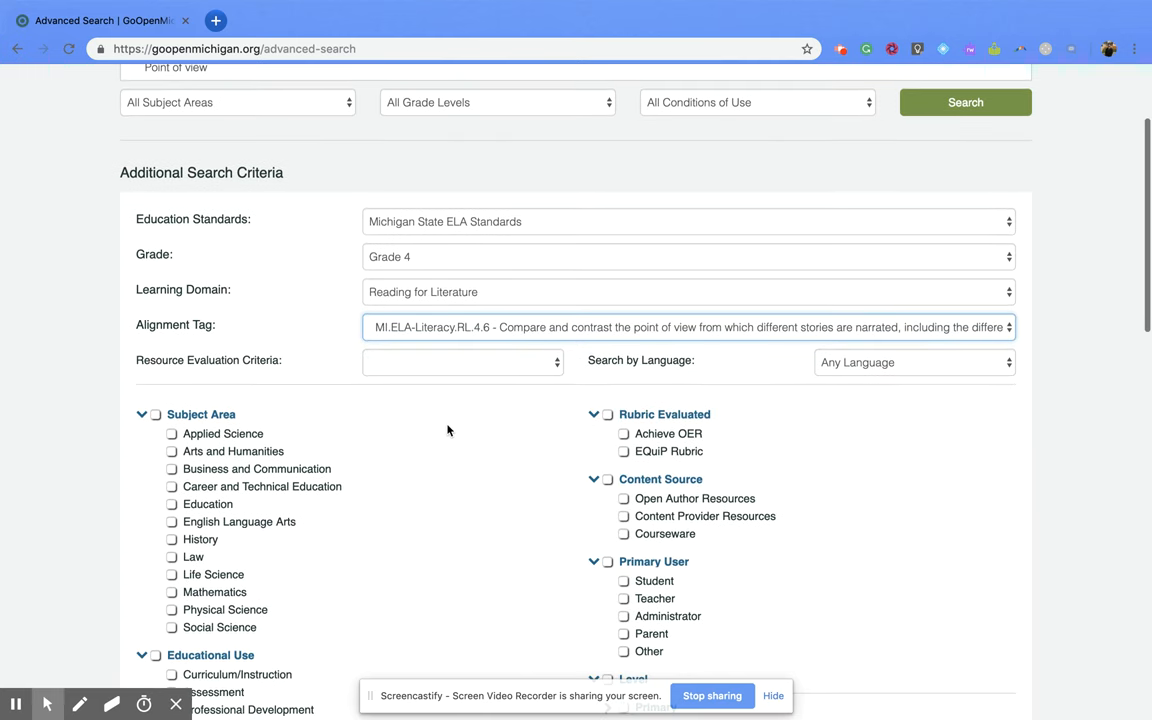
scroll("down", 3)
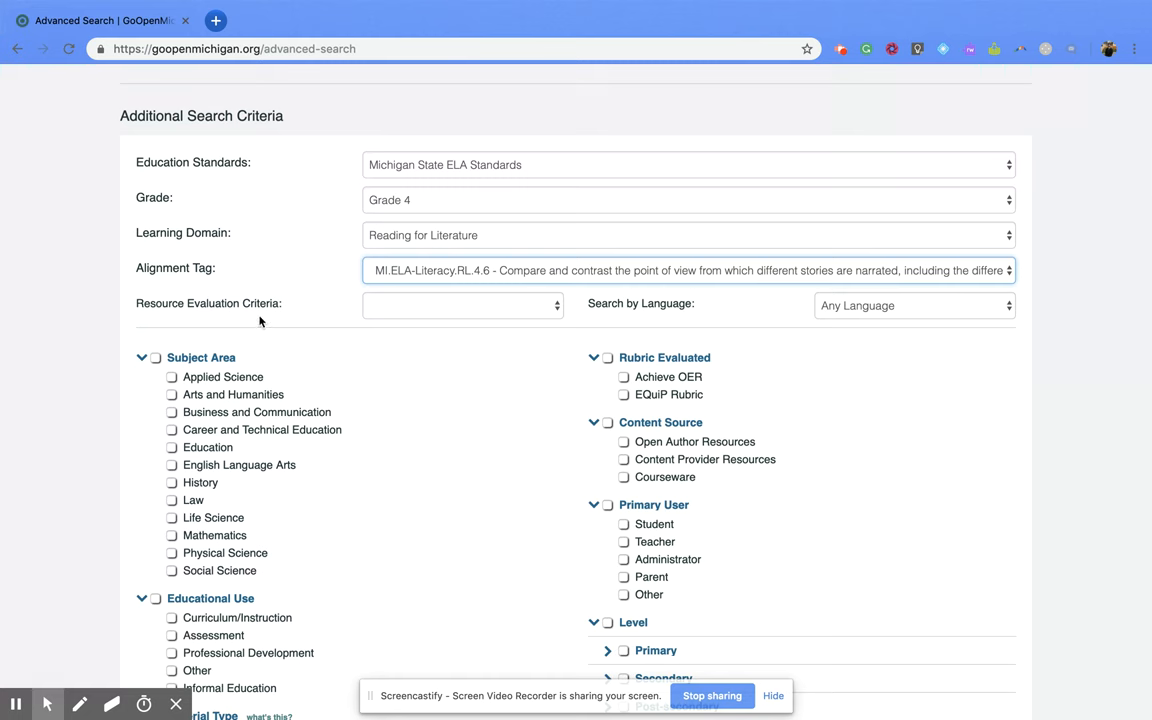
left_click(462, 304)
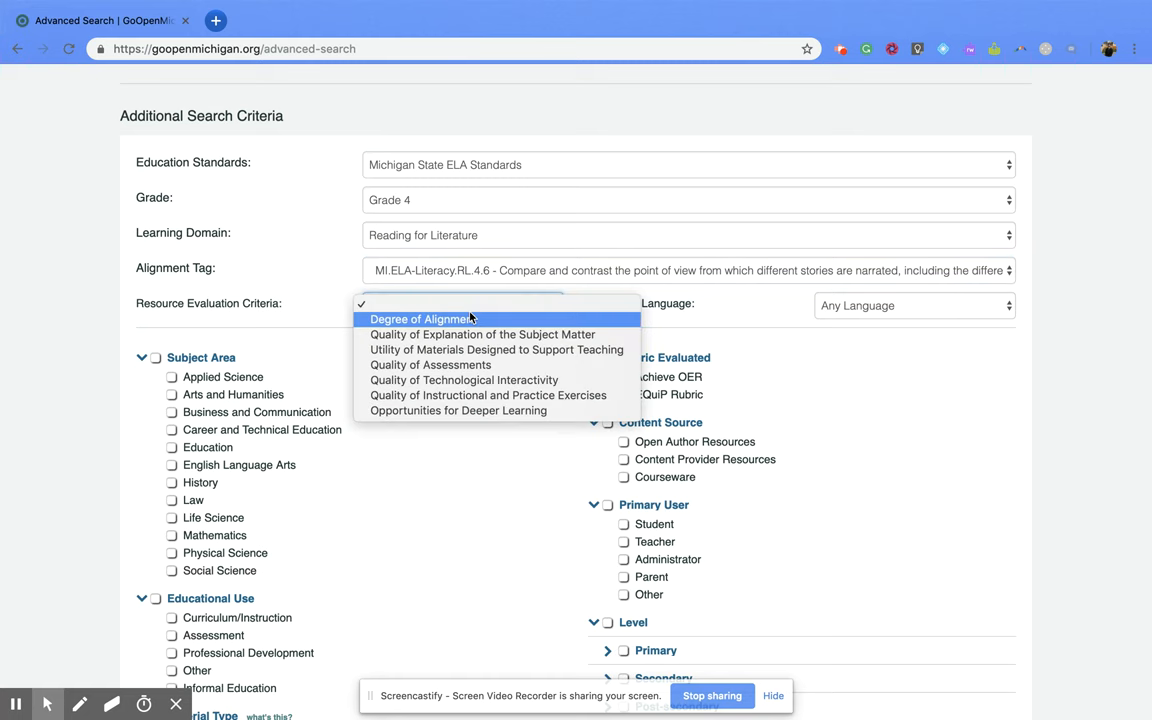
mouse_move(488, 396)
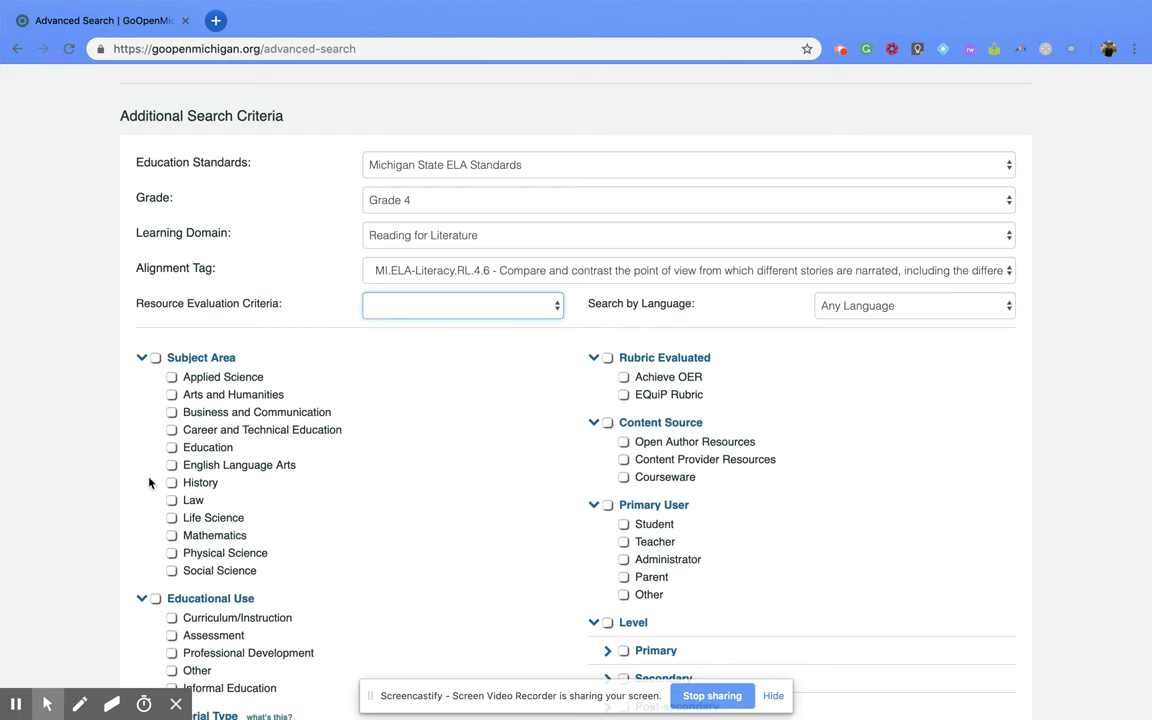
mouse_move(320, 446)
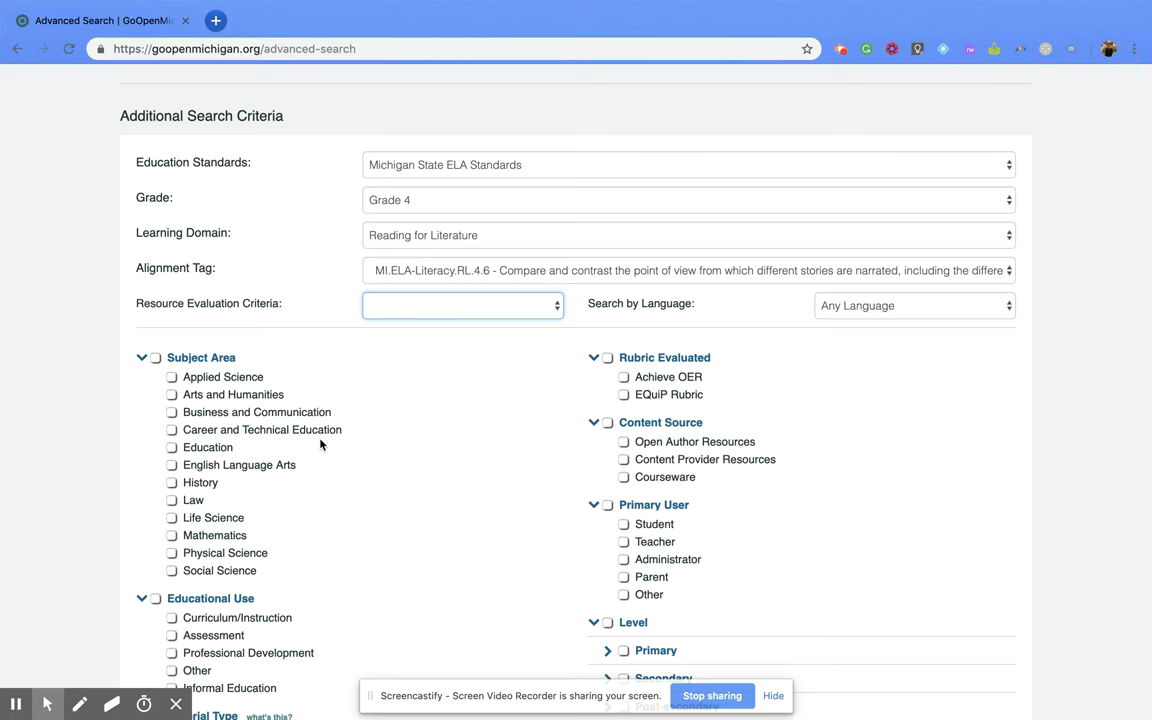
scroll("down", 3)
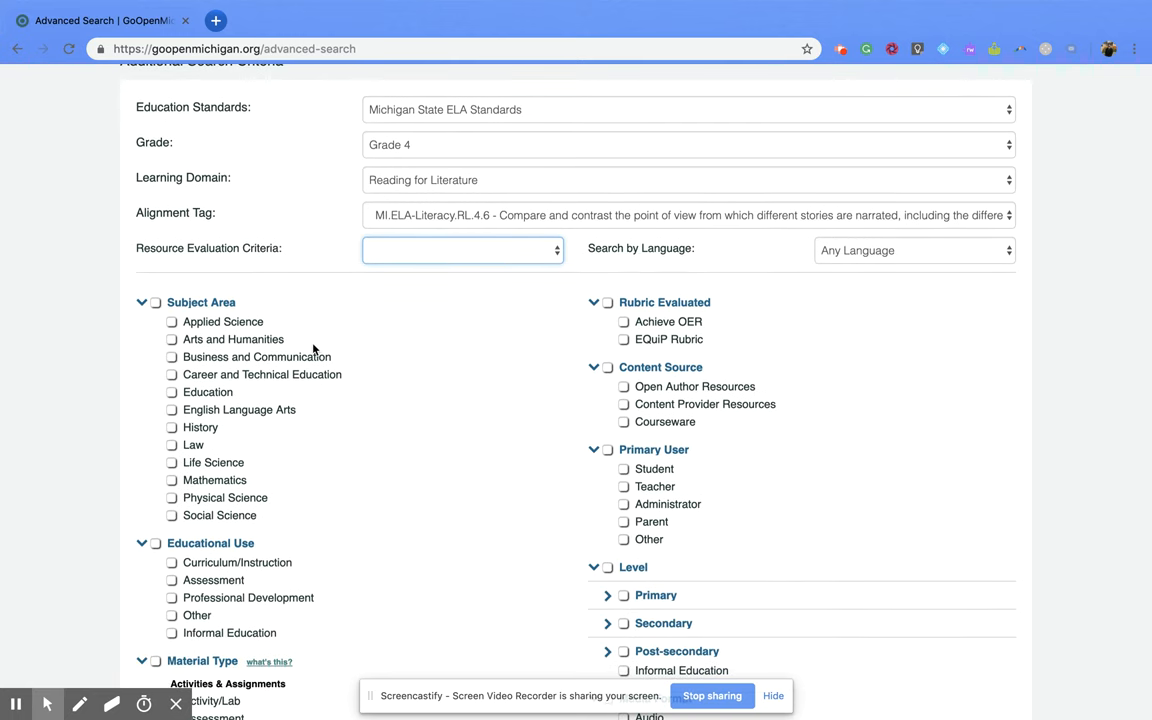
mouse_move(170, 410)
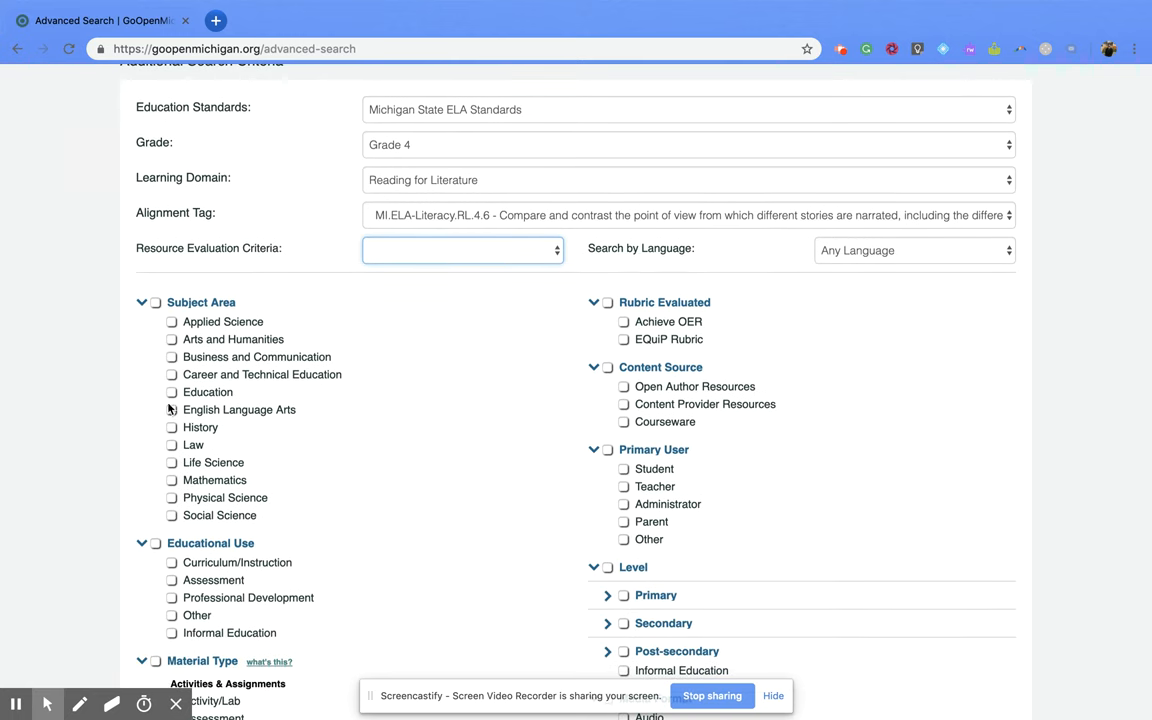
scroll("down", 3)
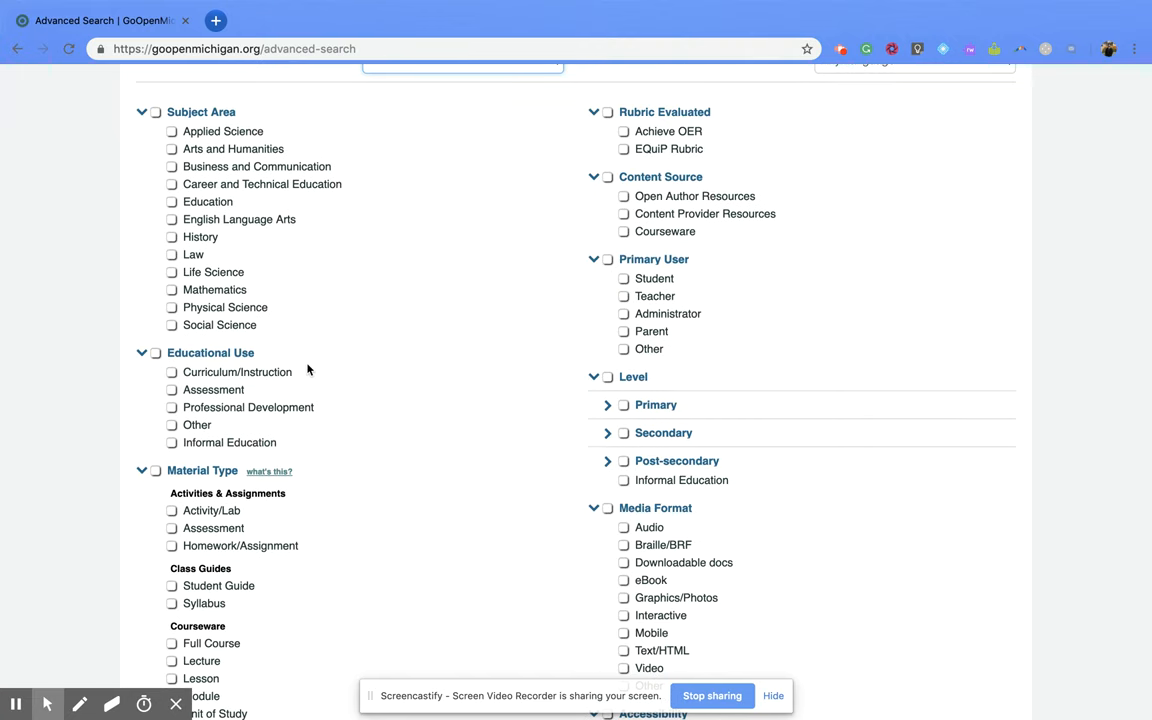
mouse_move(368, 604)
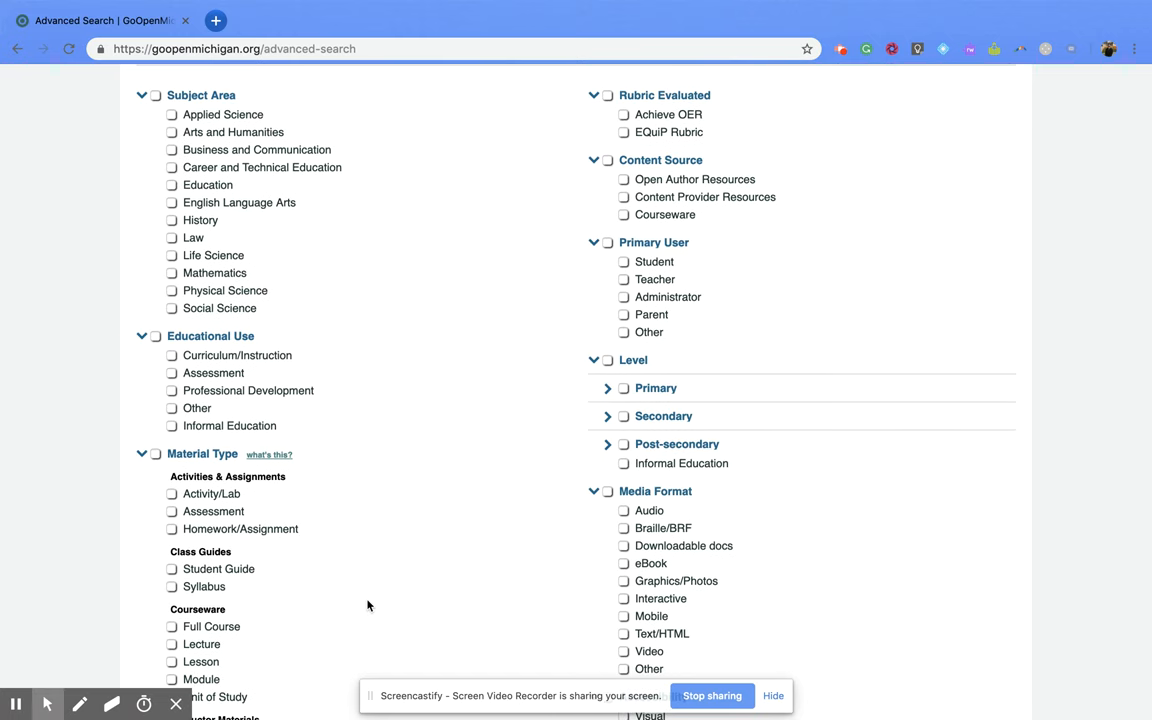
scroll("down", 3)
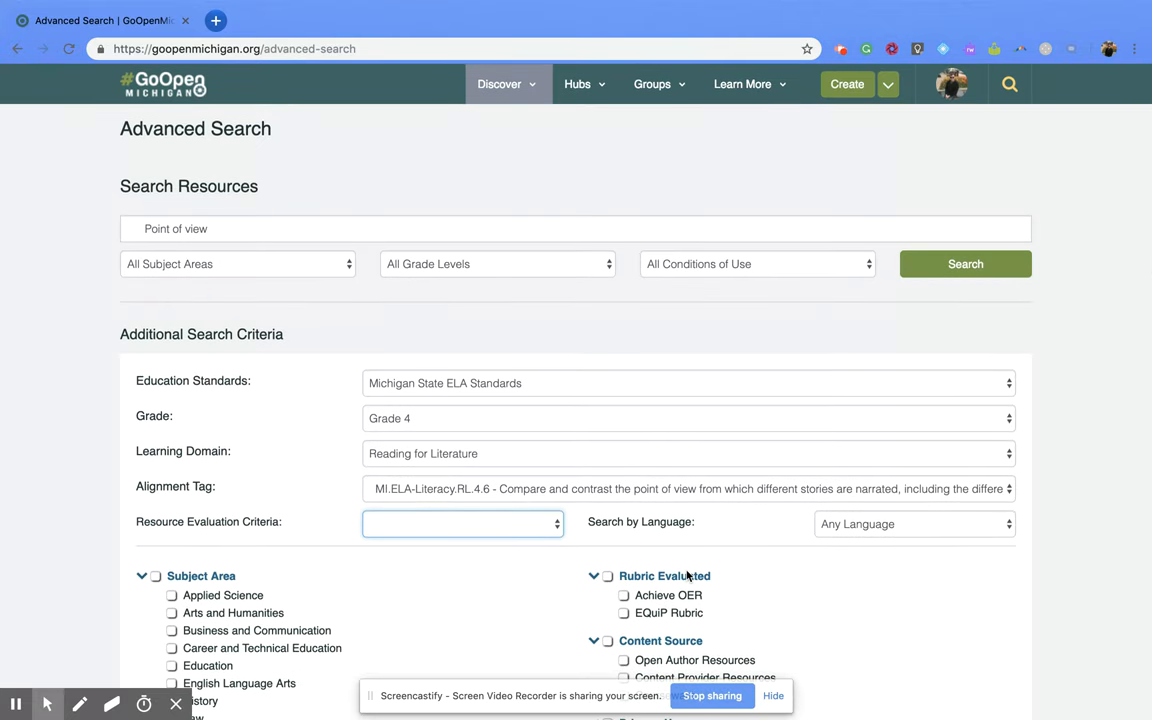
Submit the filtered search, returning the single '4. Interpretive and Analytic Reading' unit.
left_click(964, 264)
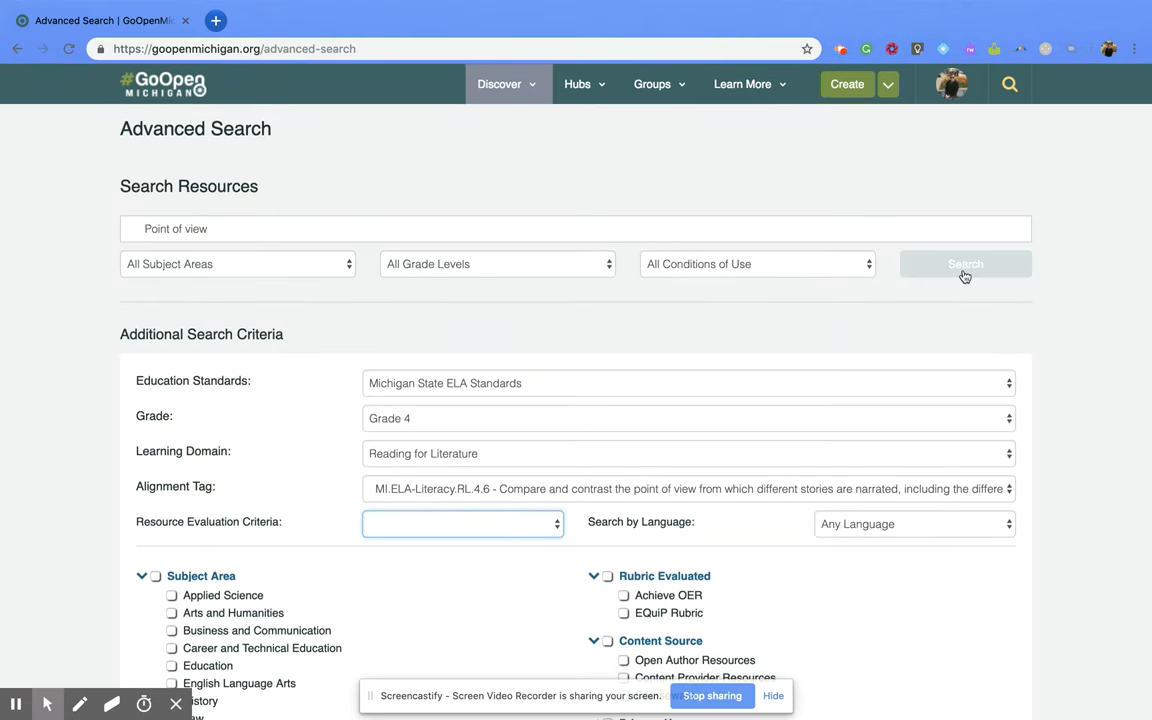
left_click(964, 264)
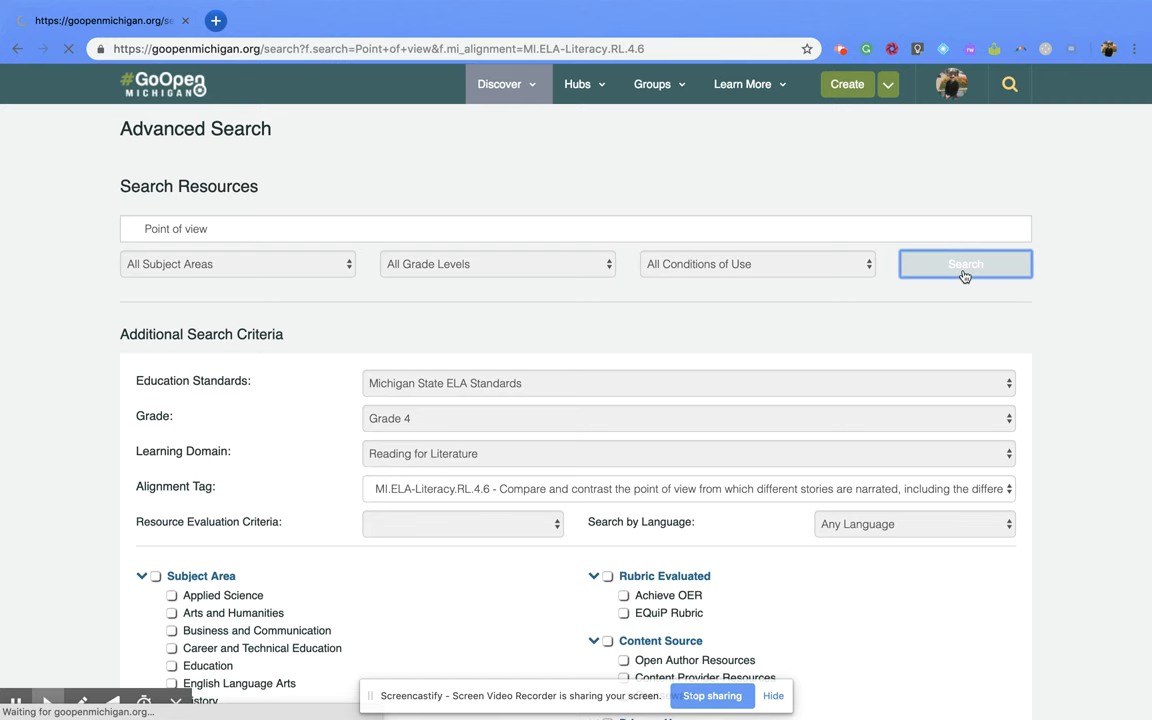
left_click(964, 264)
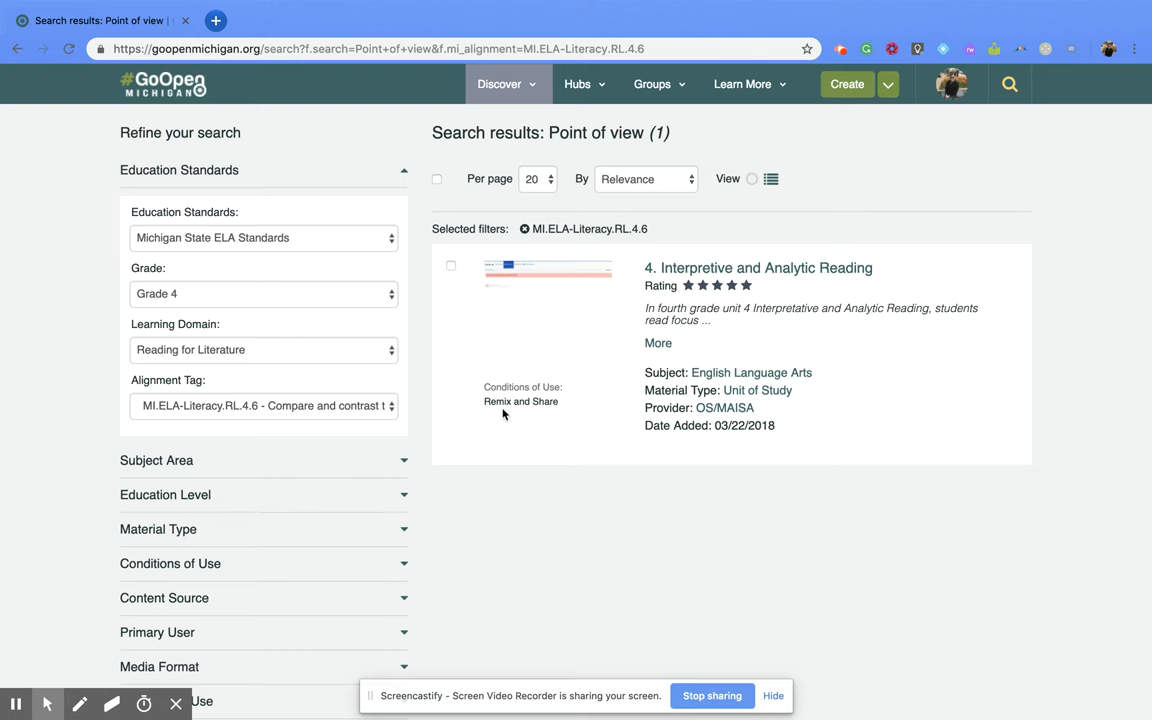
Clear the Alignment Tag filter in the sidebar so the results broaden to 60.
left_click(264, 404)
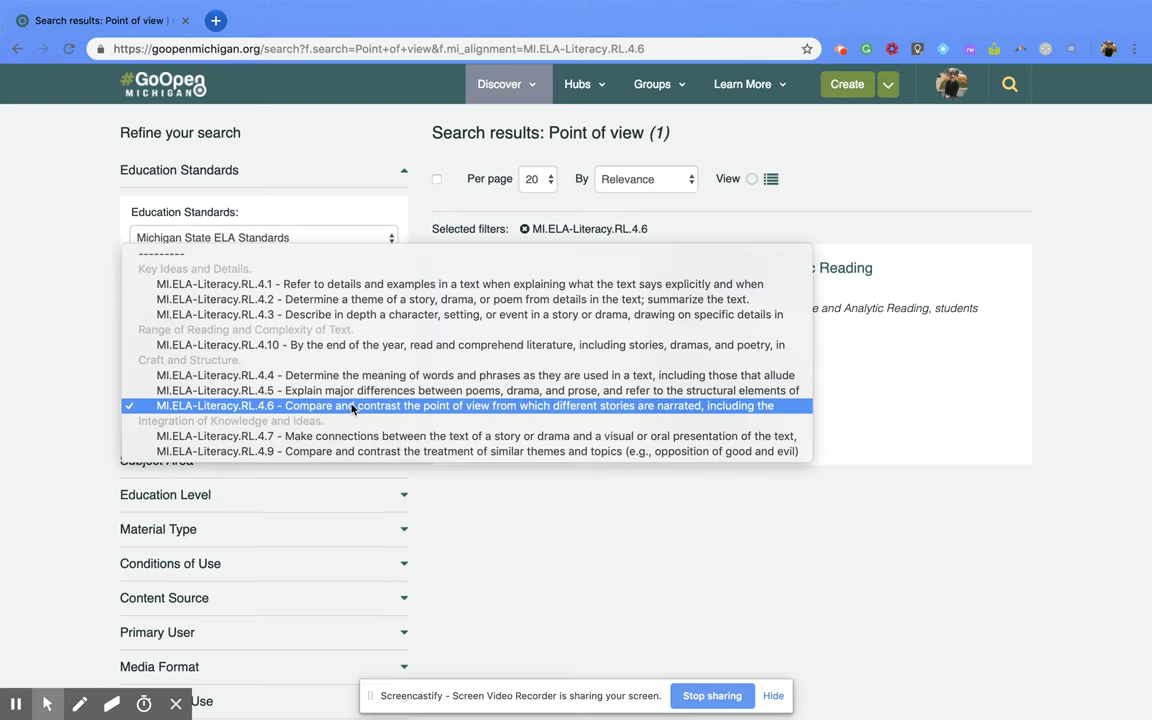
left_click(350, 404)
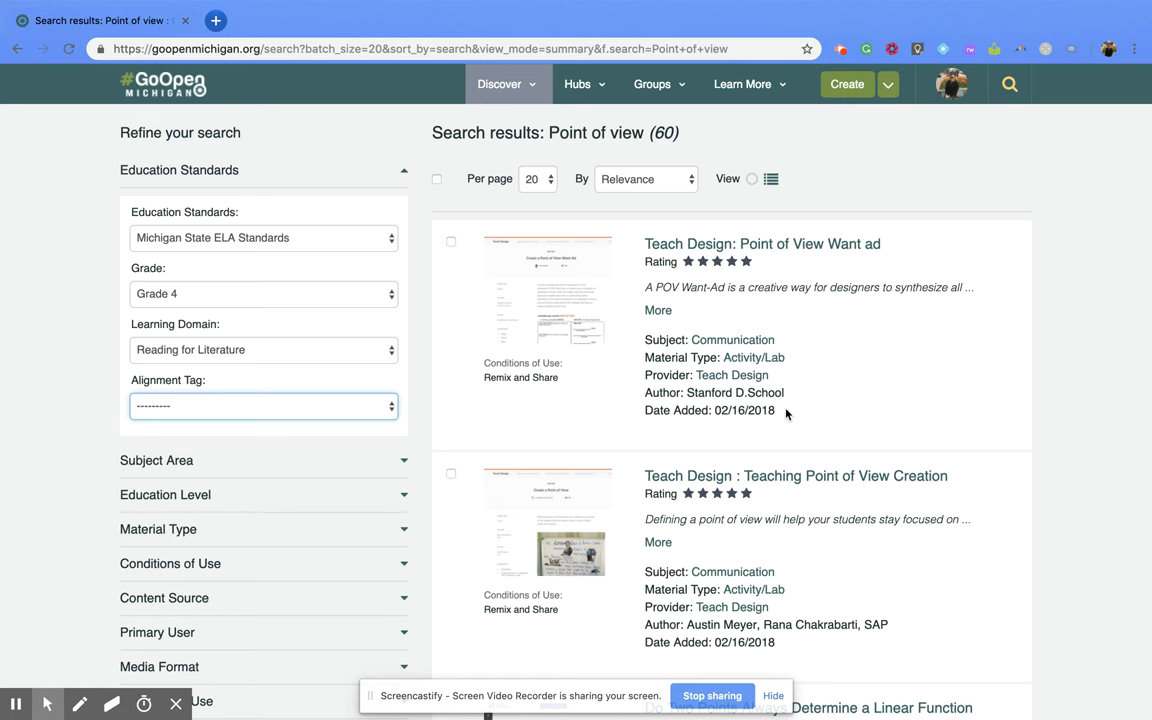
mouse_move(816, 8)
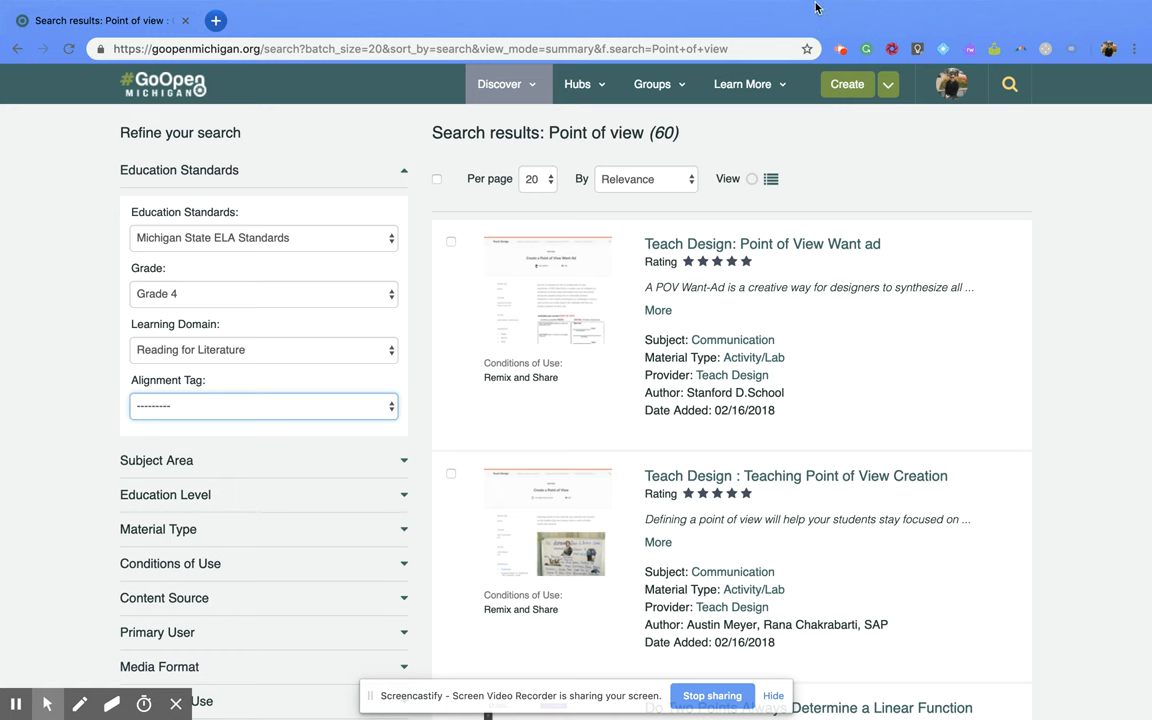